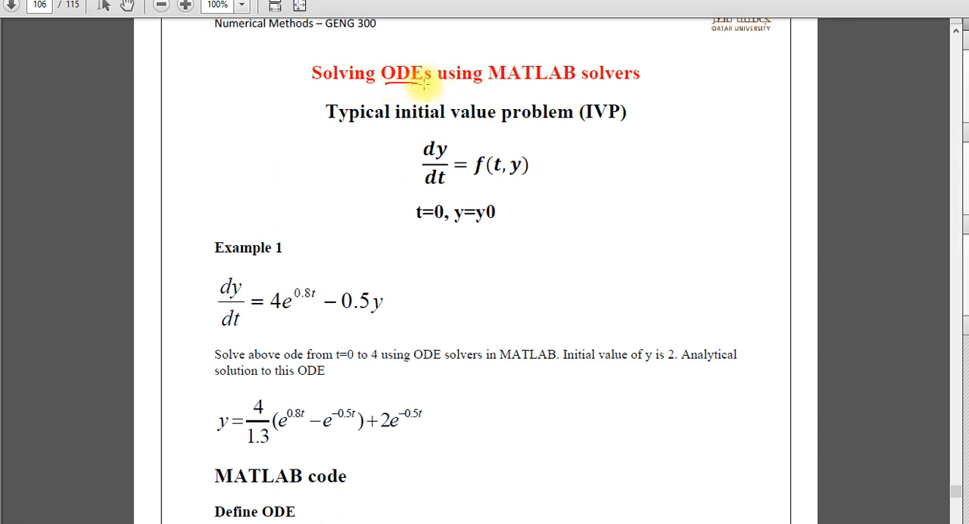
pyautogui.moveTo(521, 203)
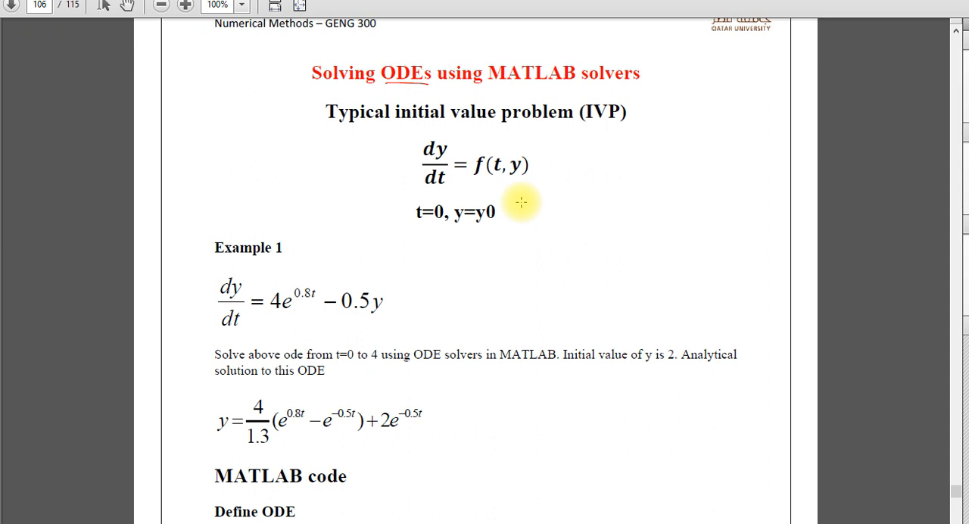
pyautogui.moveTo(453, 135)
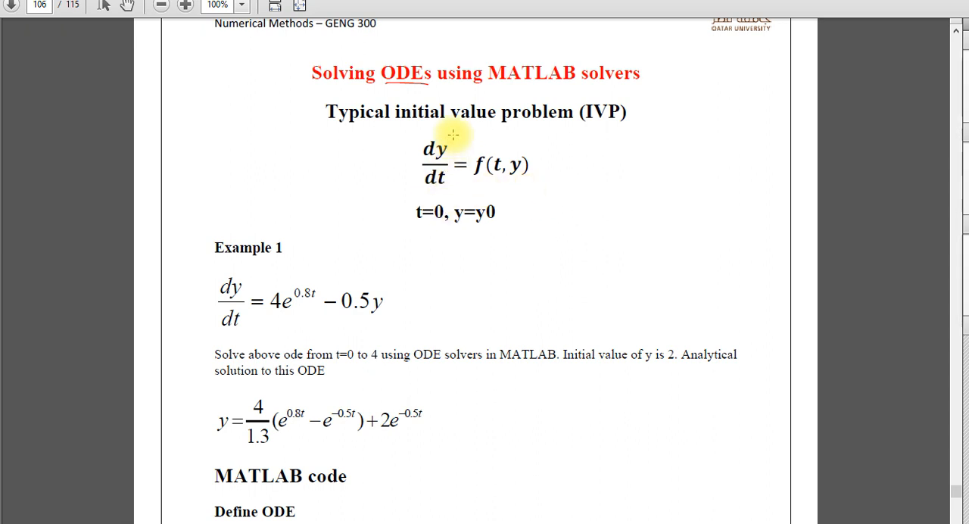
pyautogui.moveTo(461, 159)
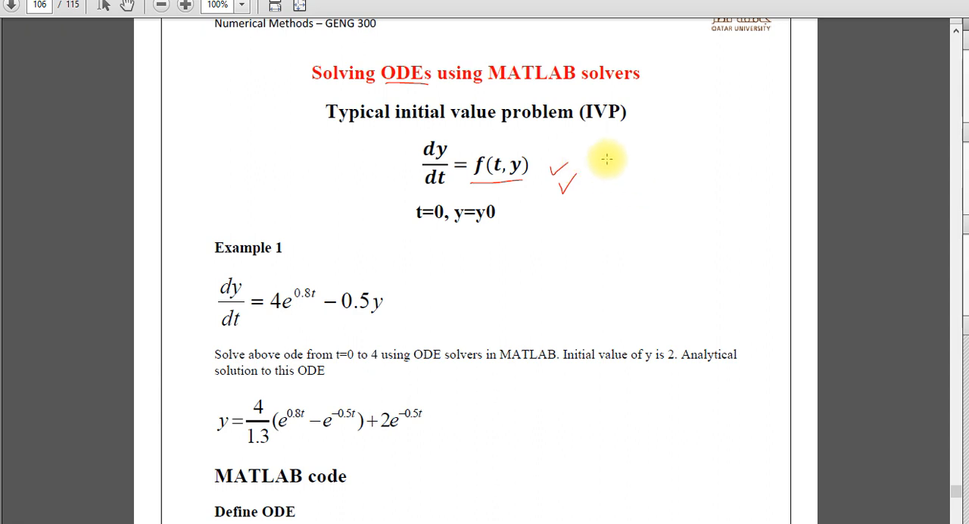
# - Handwrite y = g(t) beside the general ODE dy/dt = f(t,y)
pyautogui.moveTo(613, 154); pyautogui.dragTo(624, 197)
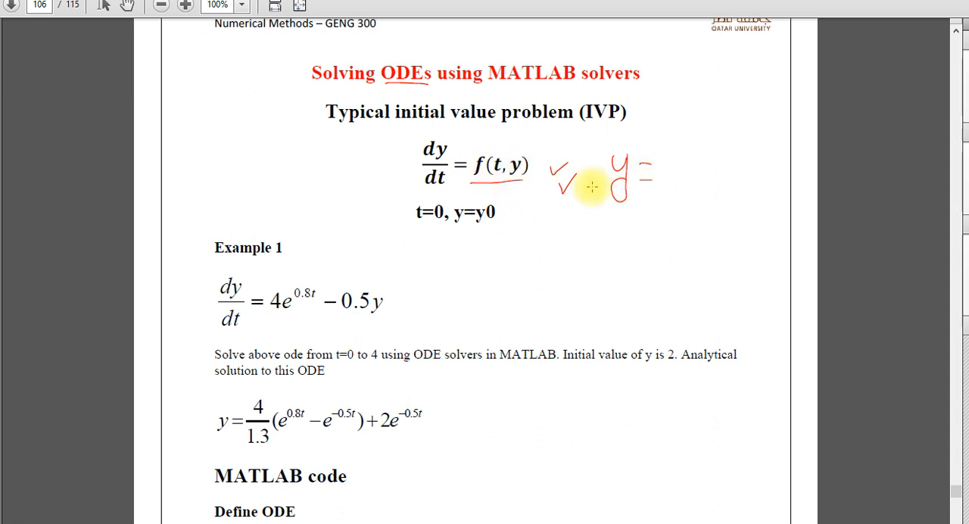
pyautogui.moveTo(439, 148)
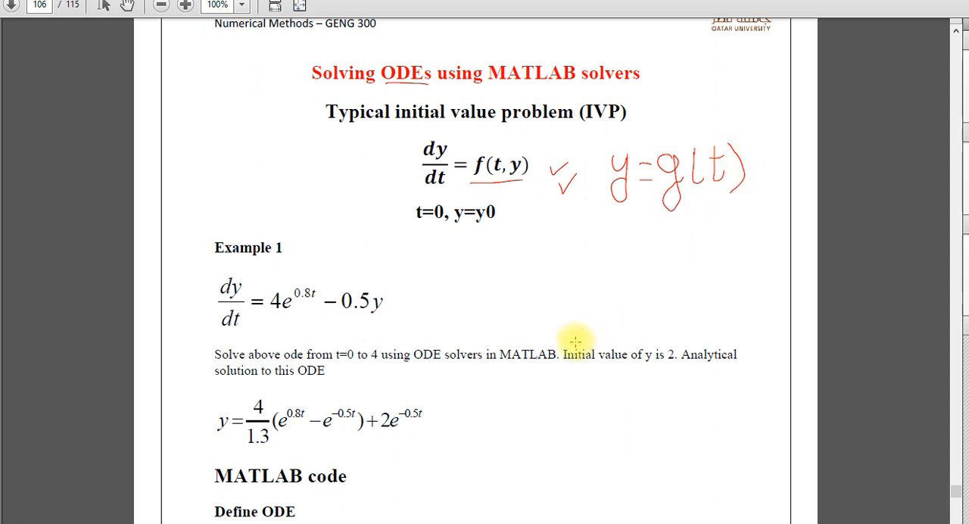
# - Box and tick the Example 1 ODE and its analytical solution, then sketch a t–y value table
pyautogui.scroll(-3)
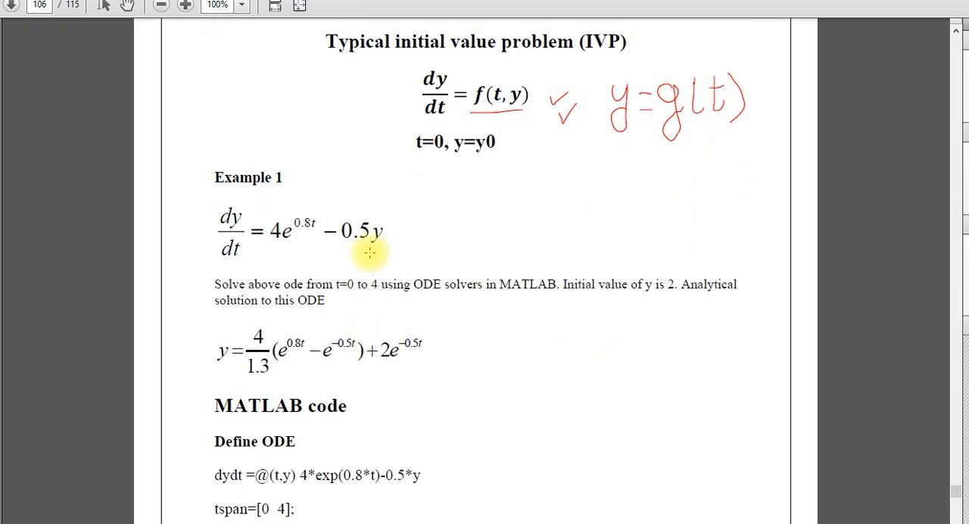
pyautogui.moveTo(220, 196); pyautogui.dragTo(379, 191)
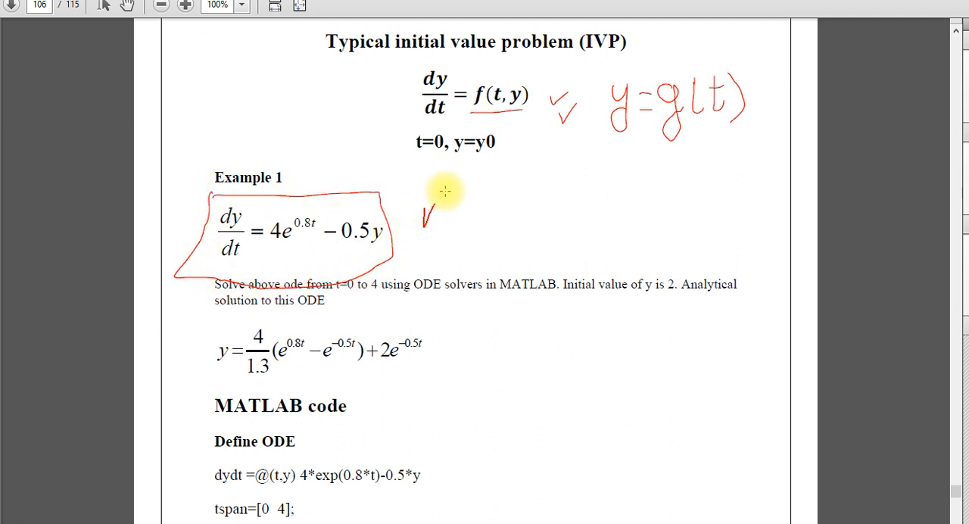
pyautogui.moveTo(424, 227); pyautogui.dragTo(461, 178)
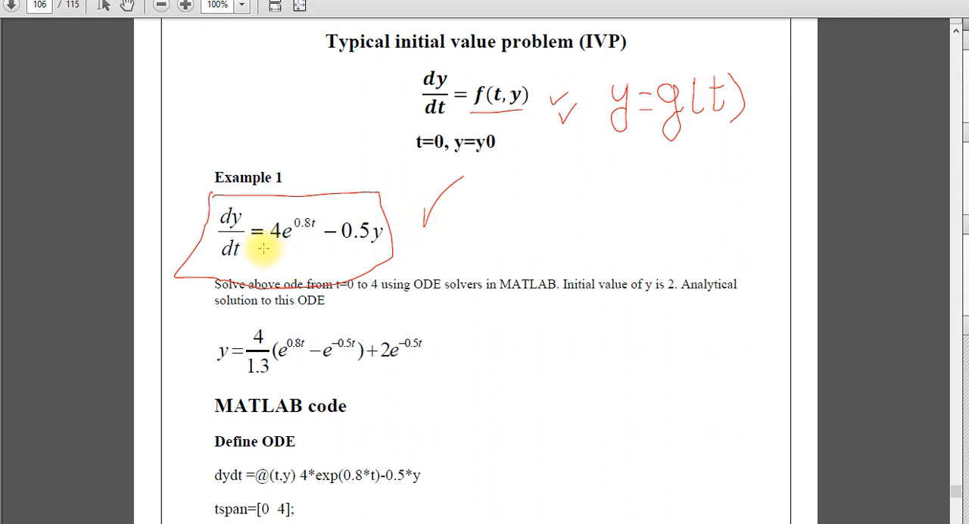
pyautogui.moveTo(318, 250)
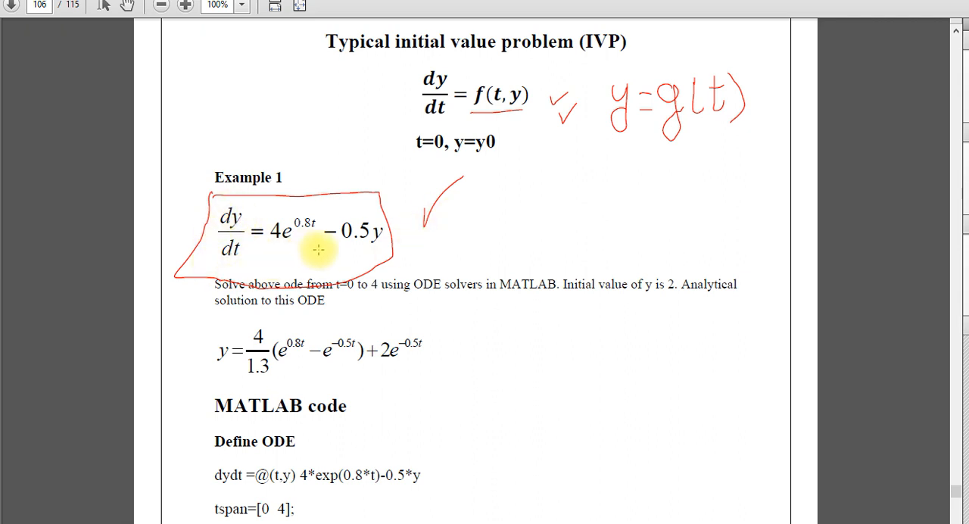
pyautogui.moveTo(370, 241)
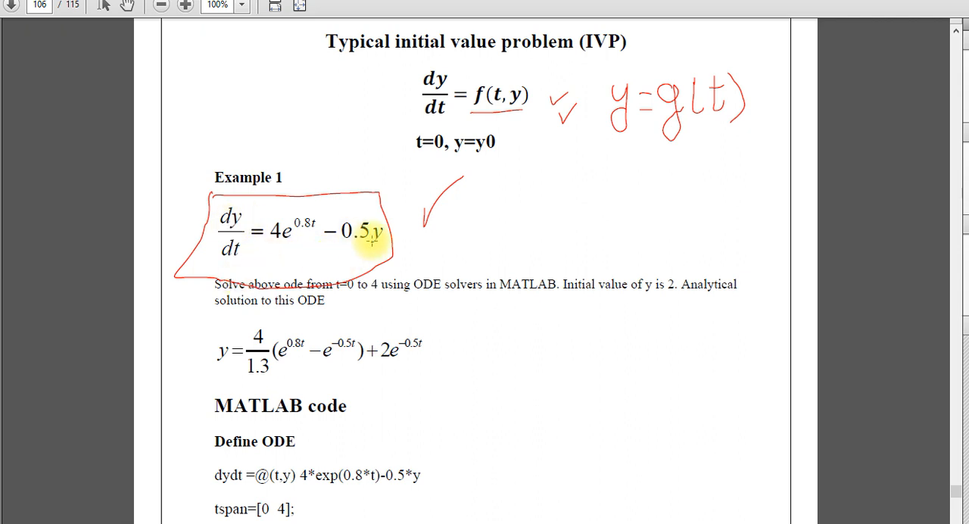
pyautogui.moveTo(326, 233)
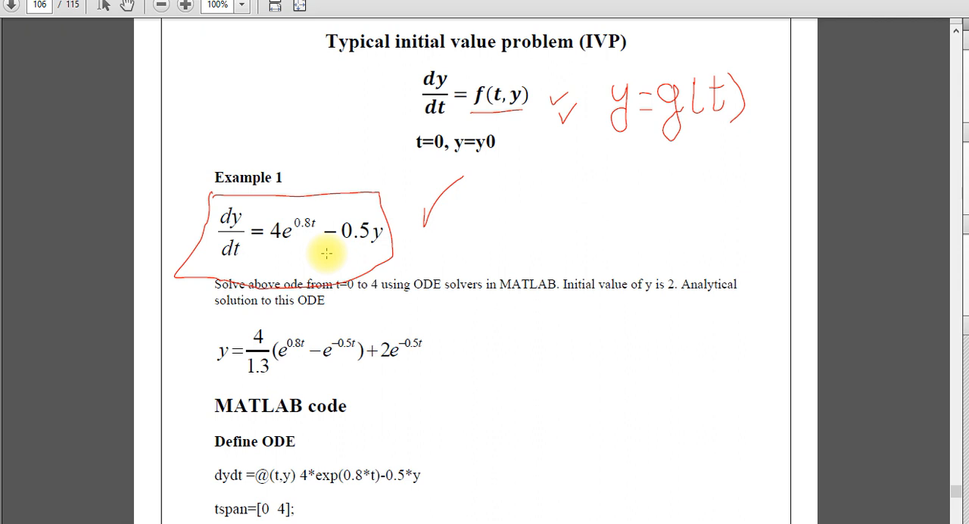
pyautogui.moveTo(678, 296)
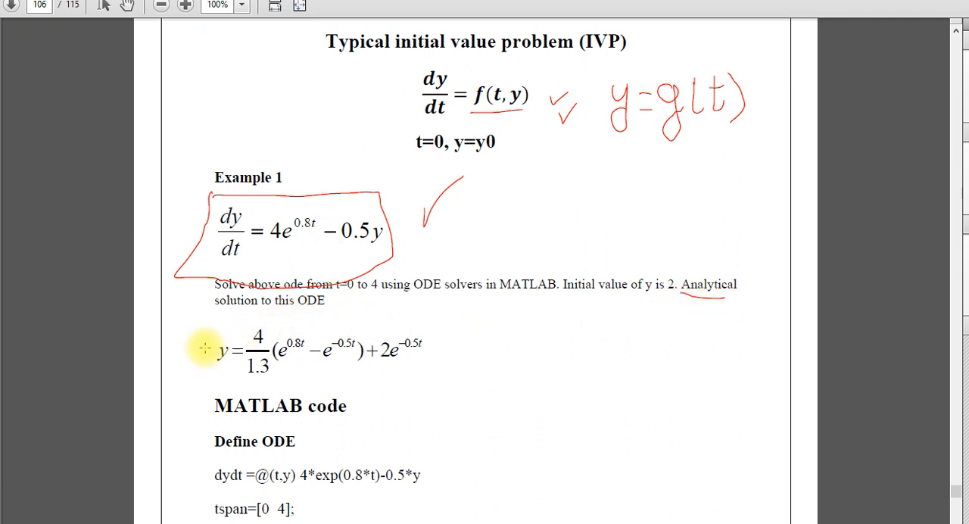
pyautogui.moveTo(200, 346); pyautogui.dragTo(427, 367)
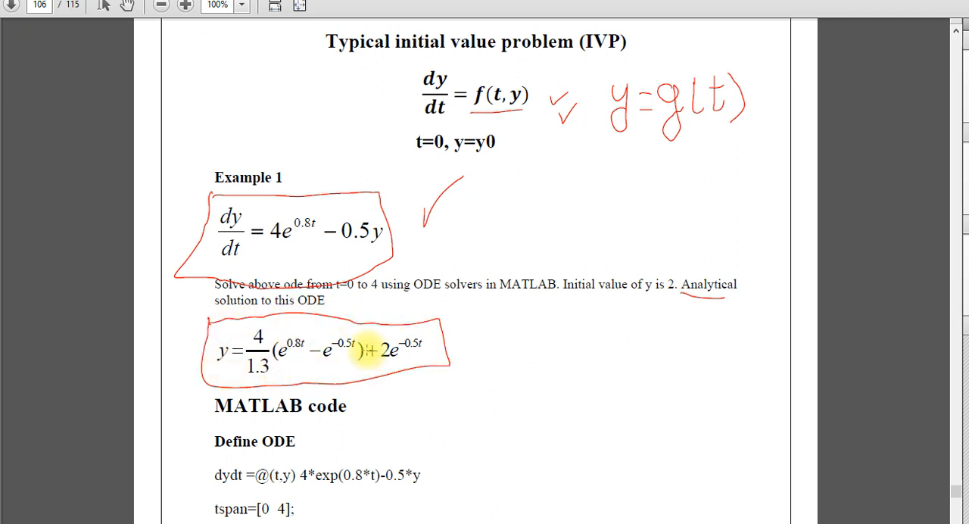
pyautogui.moveTo(477, 360)
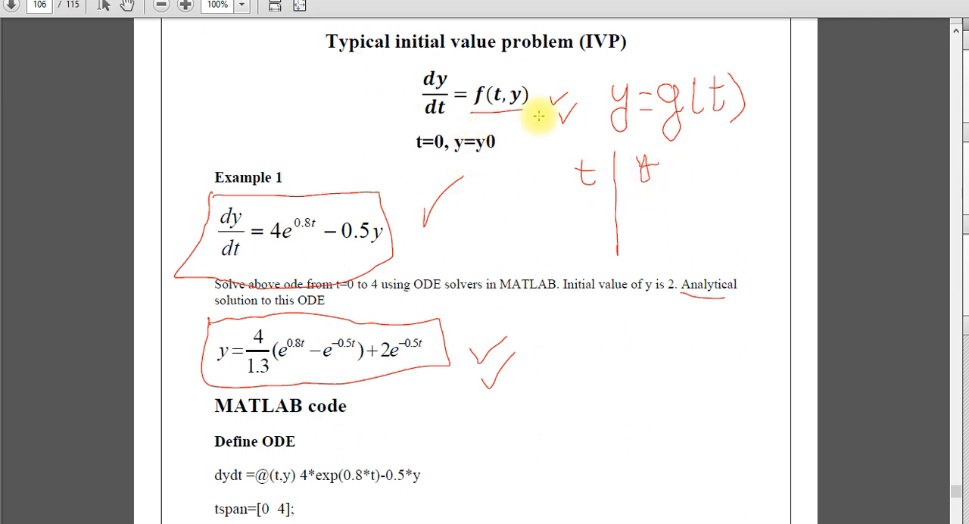
pyautogui.moveTo(627, 60)
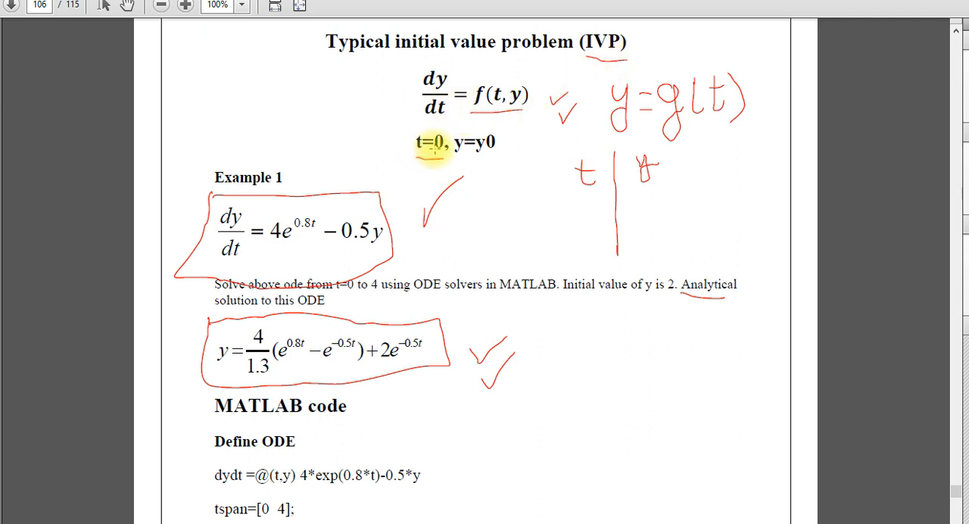
pyautogui.moveTo(551, 195)
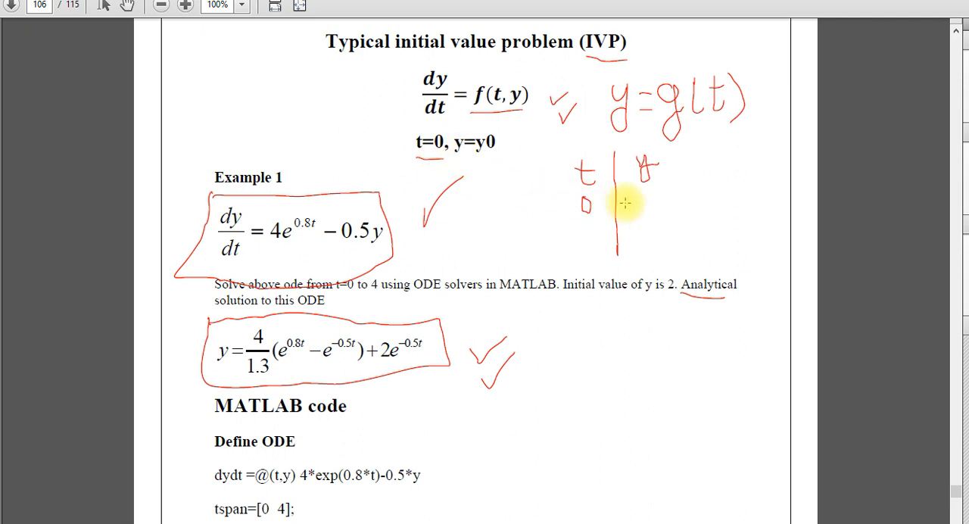
pyautogui.moveTo(621, 197); pyautogui.dragTo(652, 227)
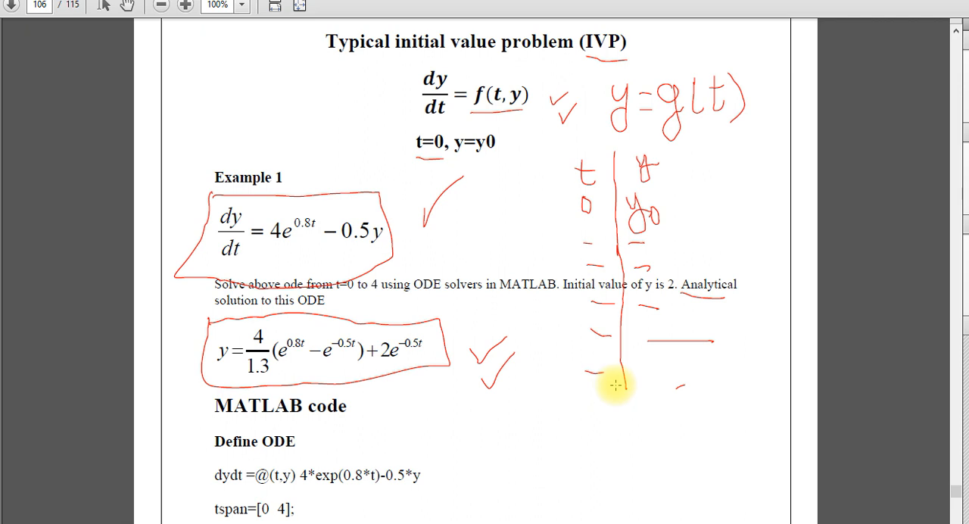
# - Mark the solver list, underlining ode45 and ode23 and circling ode15s
pyautogui.scroll(-3)
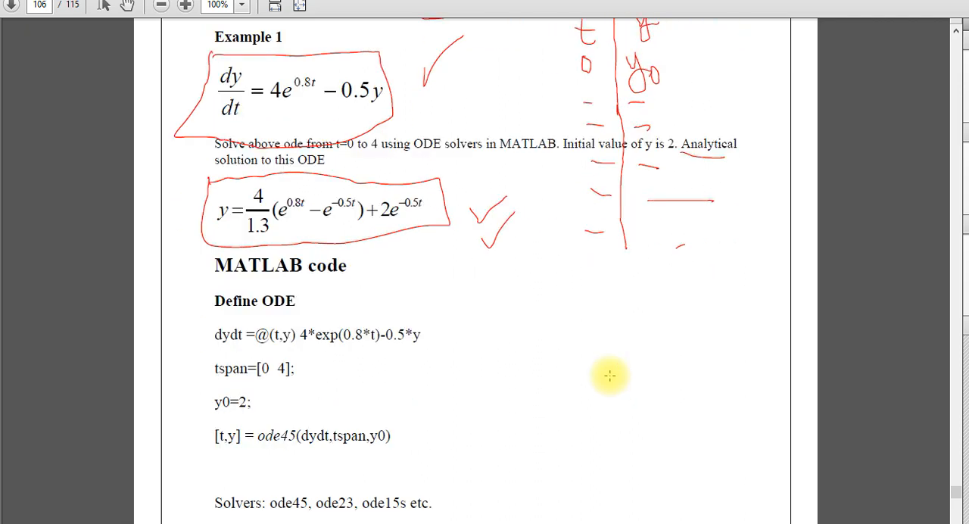
pyautogui.scroll(-3)
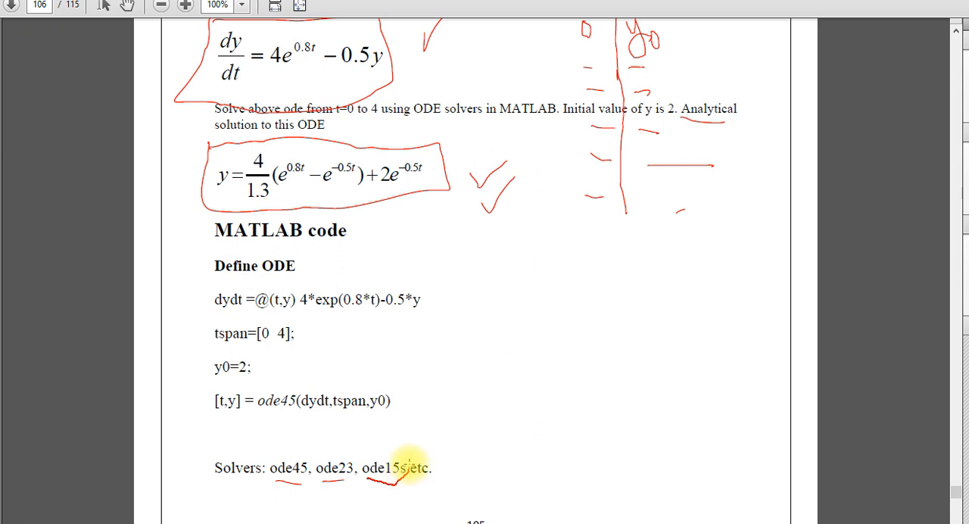
pyautogui.moveTo(370, 455); pyautogui.dragTo(407, 472)
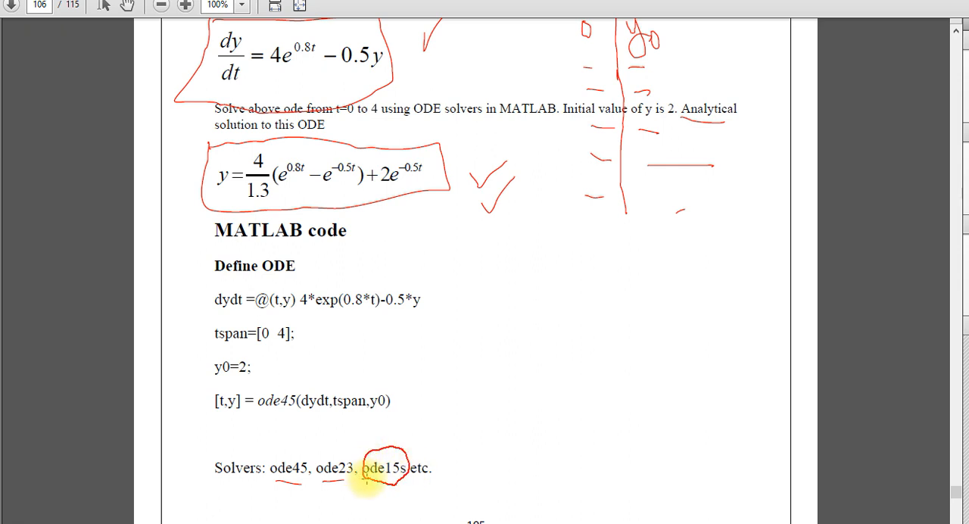
pyautogui.moveTo(310, 442)
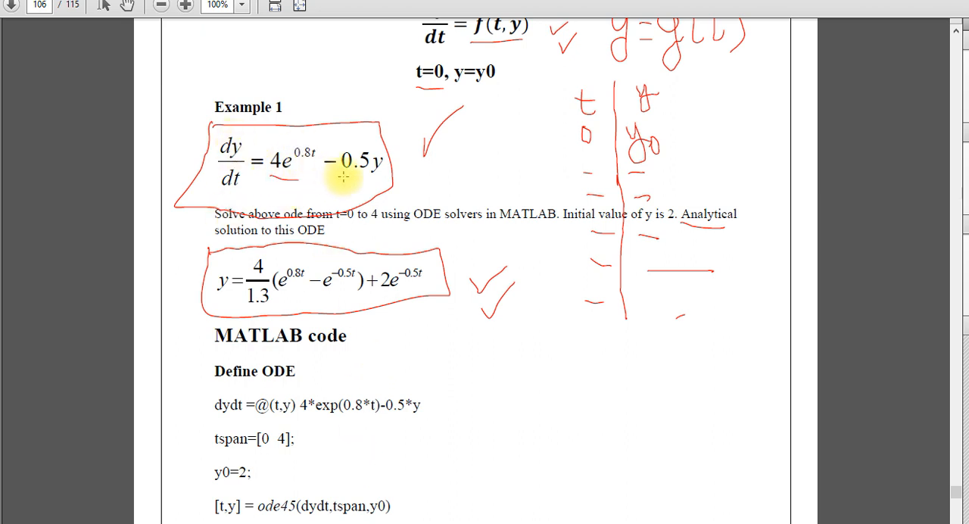
pyautogui.moveTo(376, 181)
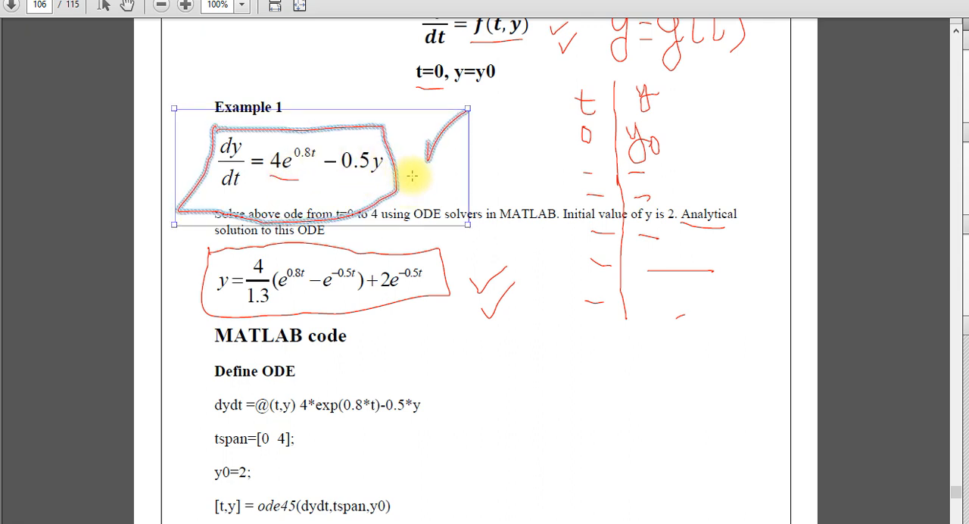
pyautogui.moveTo(473, 169)
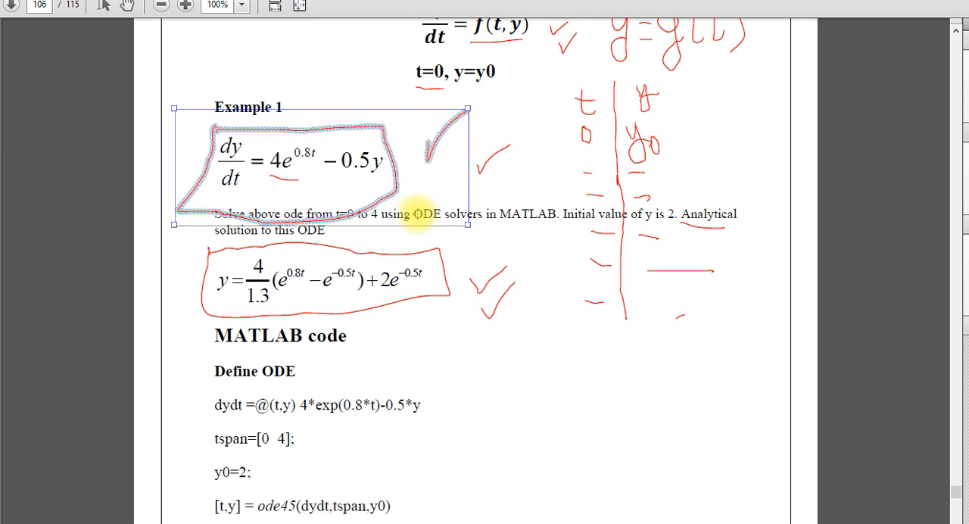
# - Underline the dydt right-hand side and circle the [t,y] = ode45 call in the code listing
pyautogui.scroll(-3)
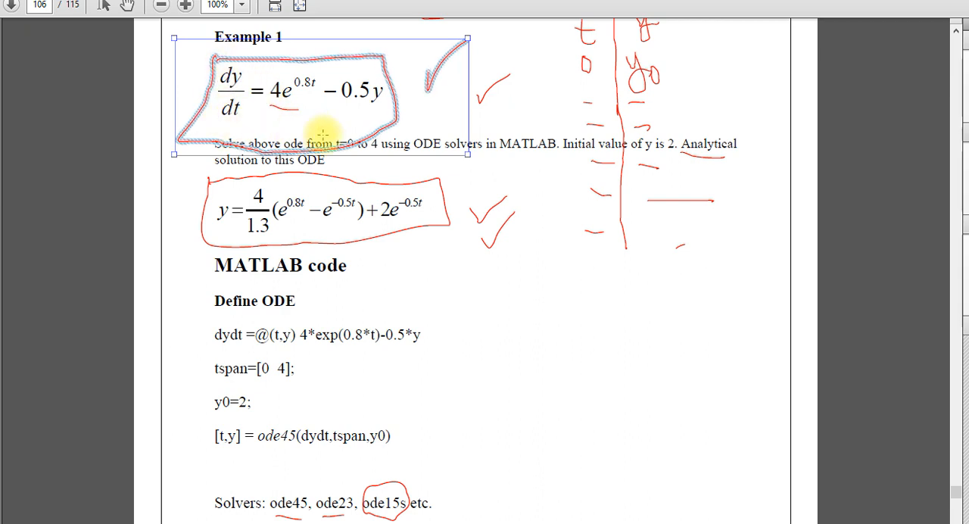
pyautogui.moveTo(215, 346)
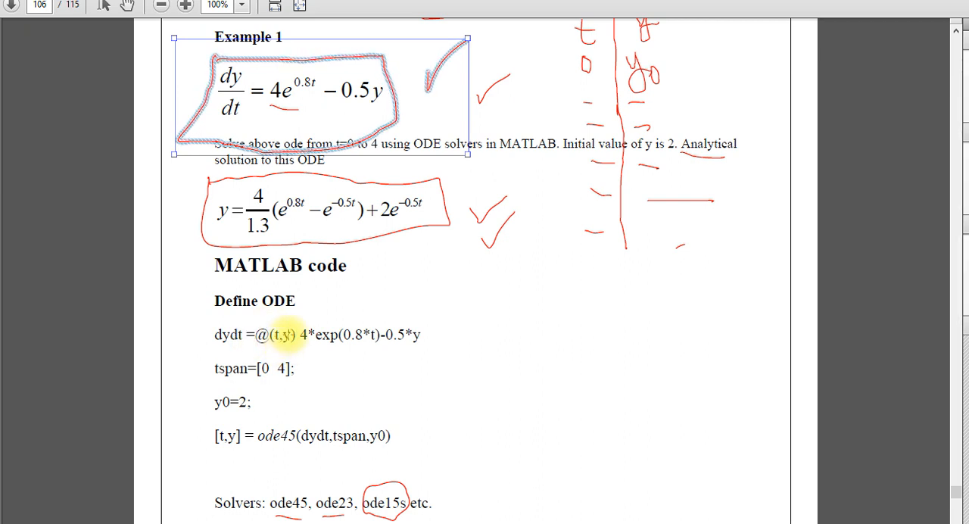
pyautogui.moveTo(285, 349); pyautogui.dragTo(351, 358)
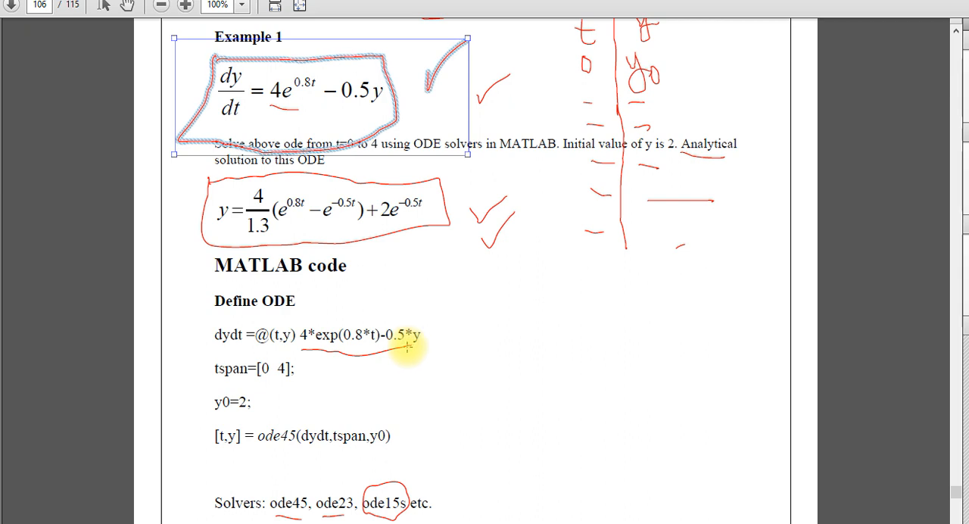
pyautogui.moveTo(258, 388)
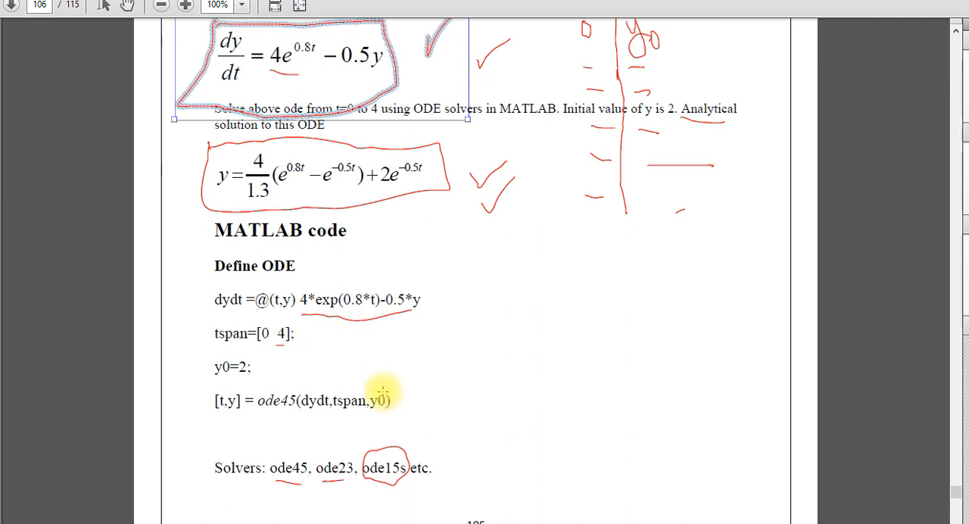
pyautogui.moveTo(219, 412); pyautogui.dragTo(386, 421)
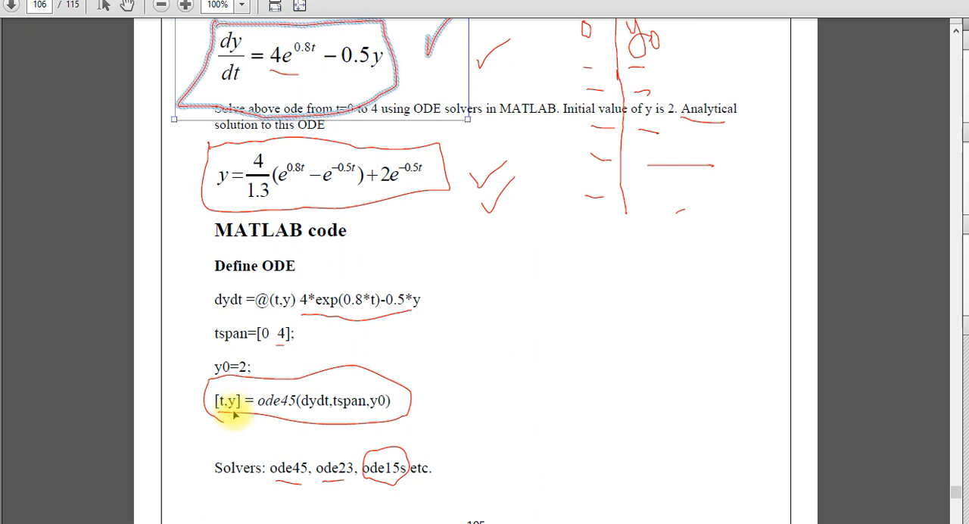
pyautogui.moveTo(260, 367)
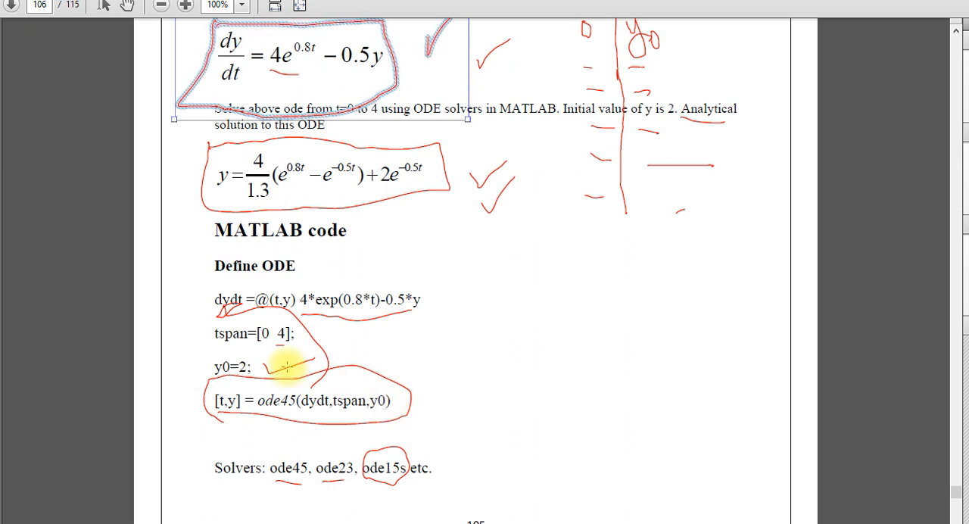
pyautogui.scroll(-3)
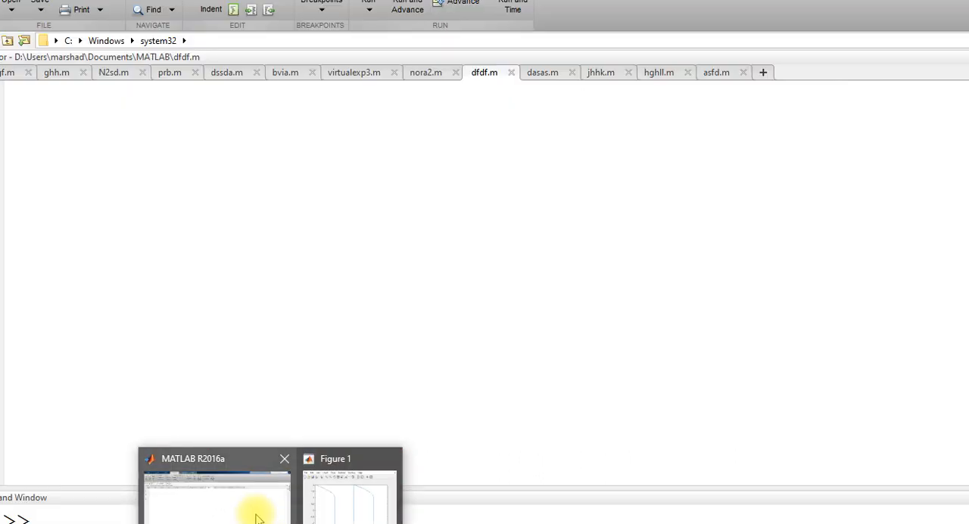
# - Define the anonymous function dydt=@(t,y) 4*exp(0.8*t)-0.5*y; in the script
pyautogui.write('dy')
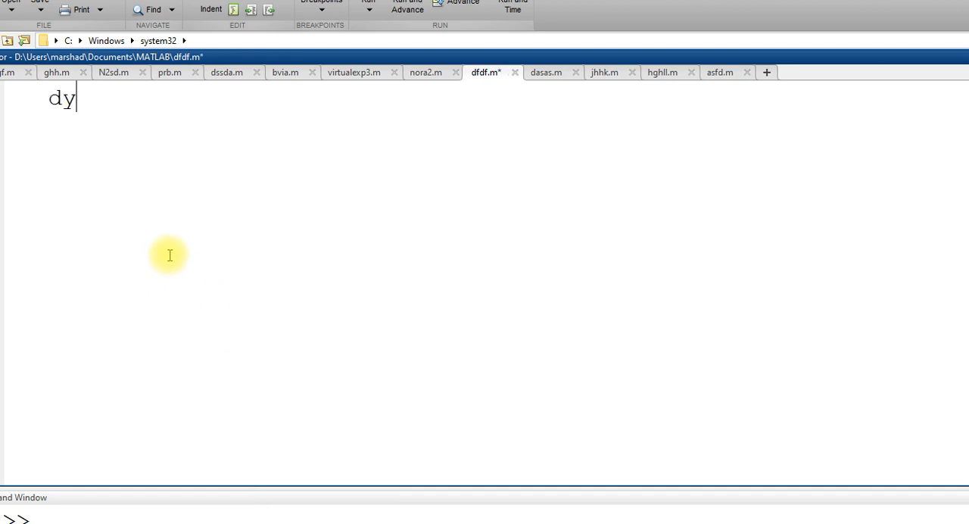
pyautogui.write('dt=')
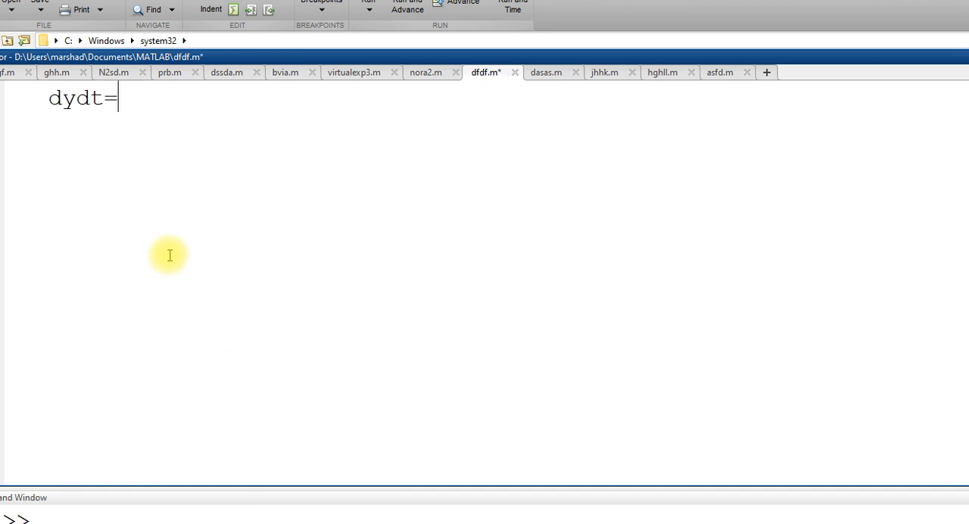
pyautogui.write('@ (')
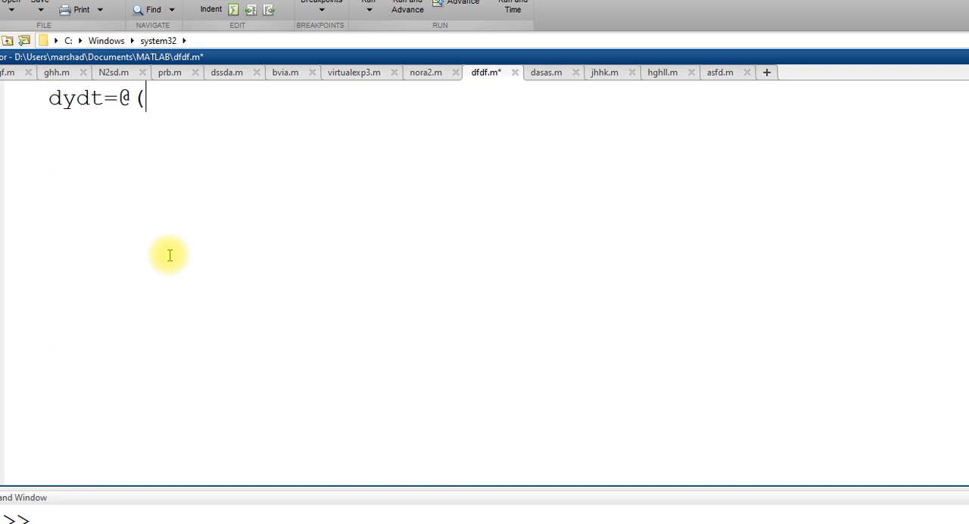
pyautogui.write('t,y')
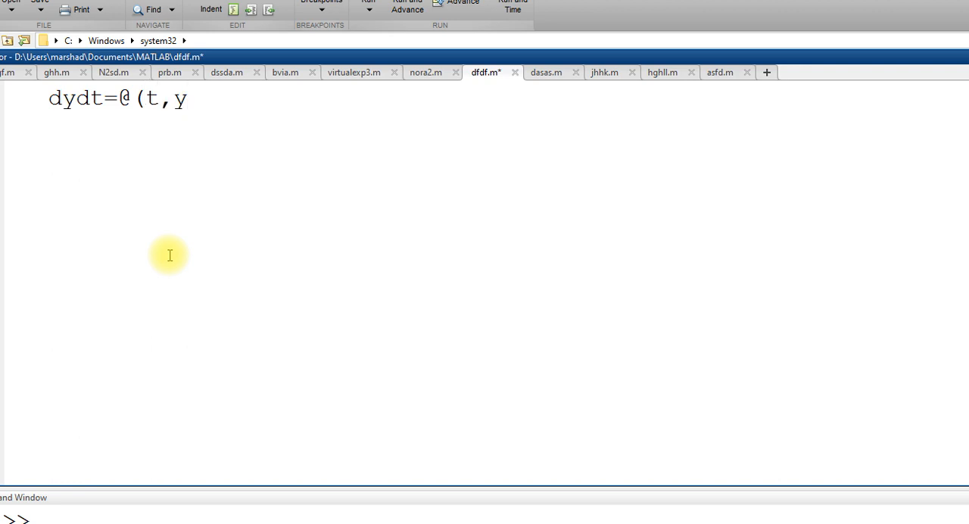
pyautogui.write(')')
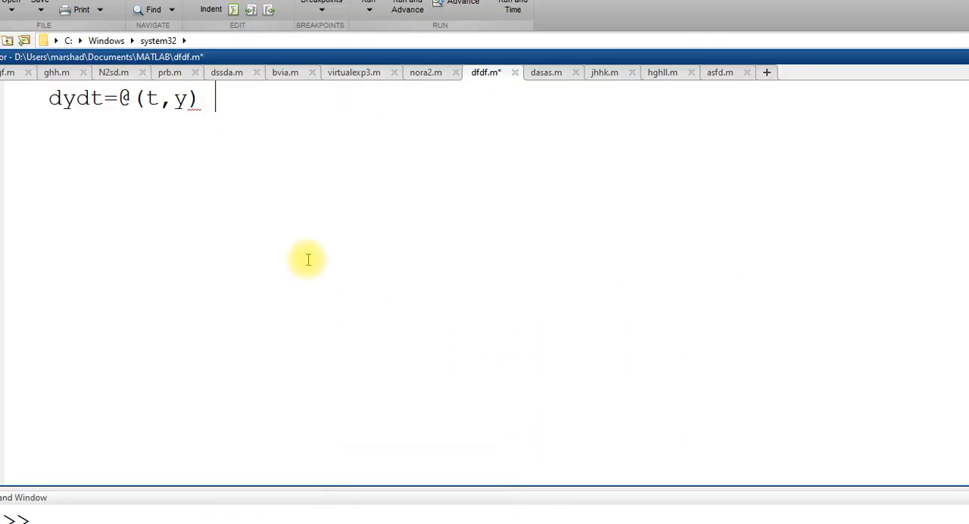
pyautogui.write('4*exp')
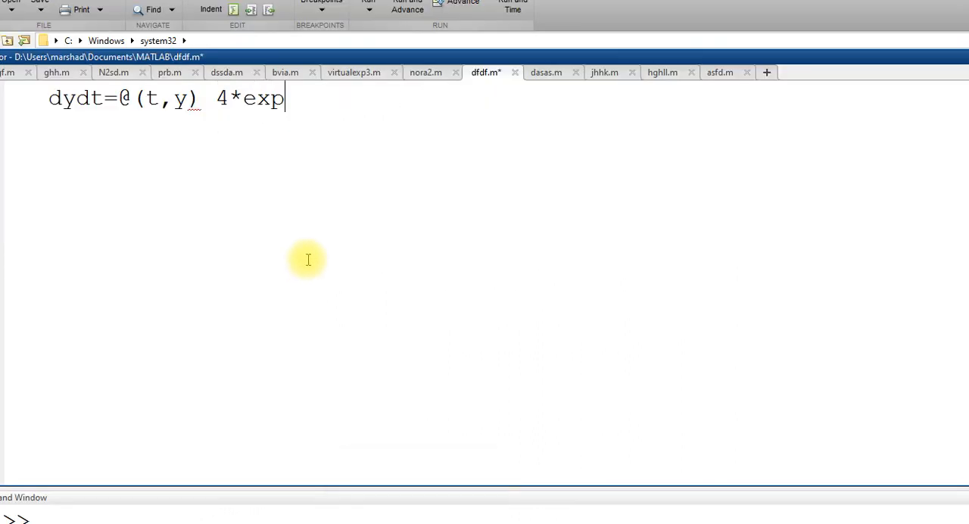
pyautogui.write('(0.8')
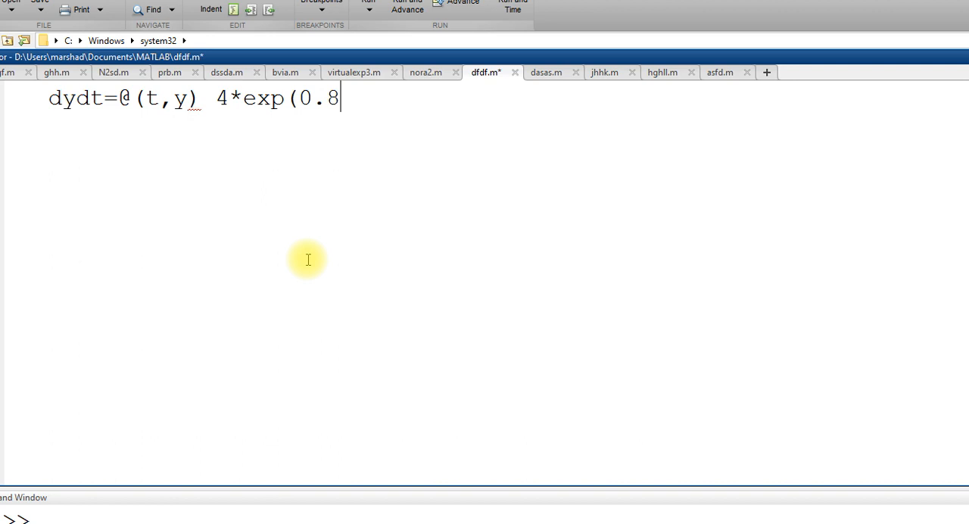
pyautogui.write('*t) -')
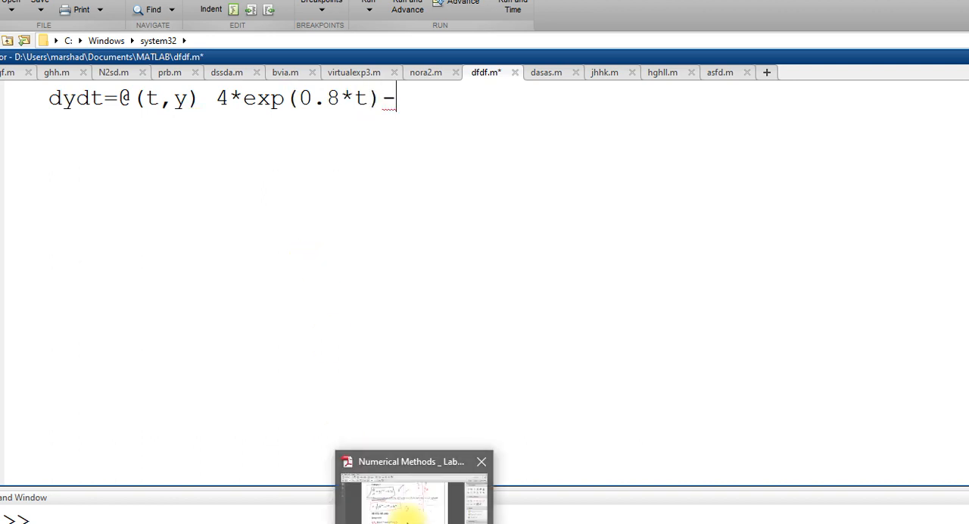
pyautogui.write('0')
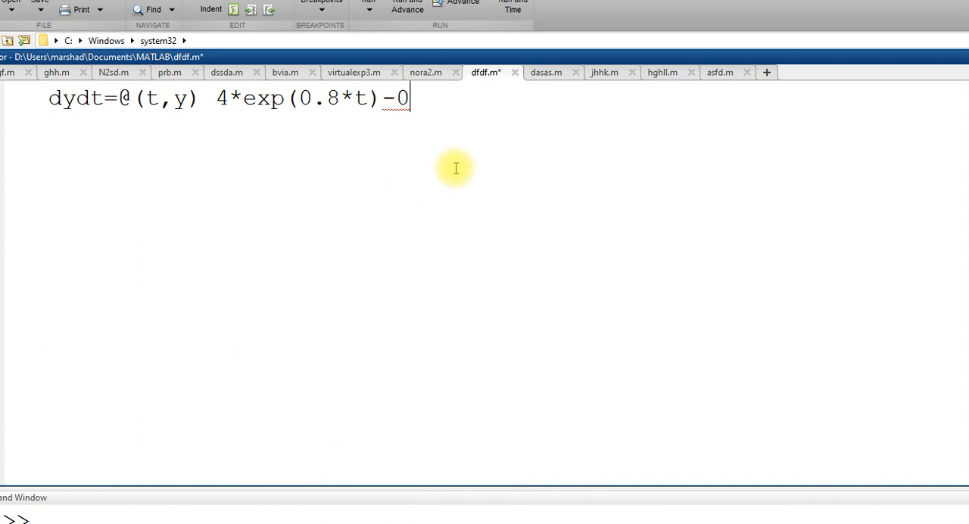
pyautogui.write('.5*y')
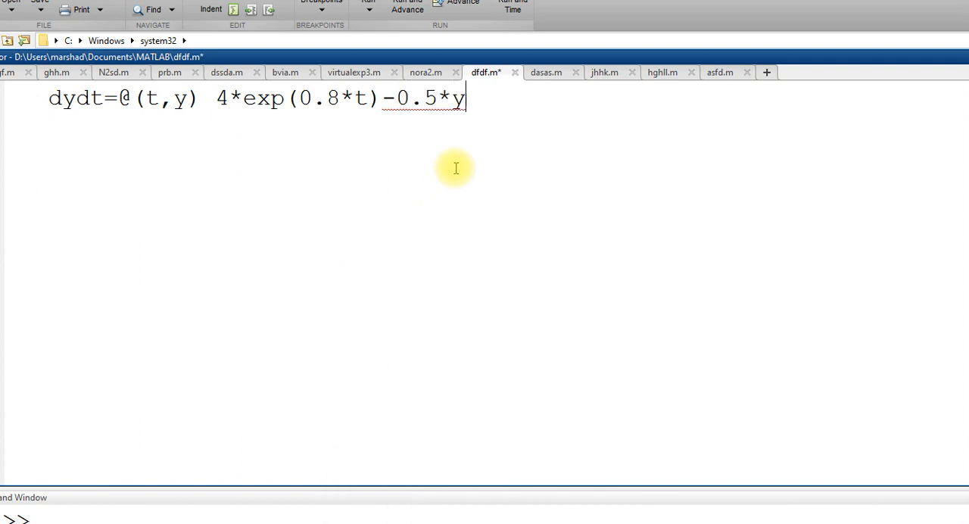
pyautogui.write(';')
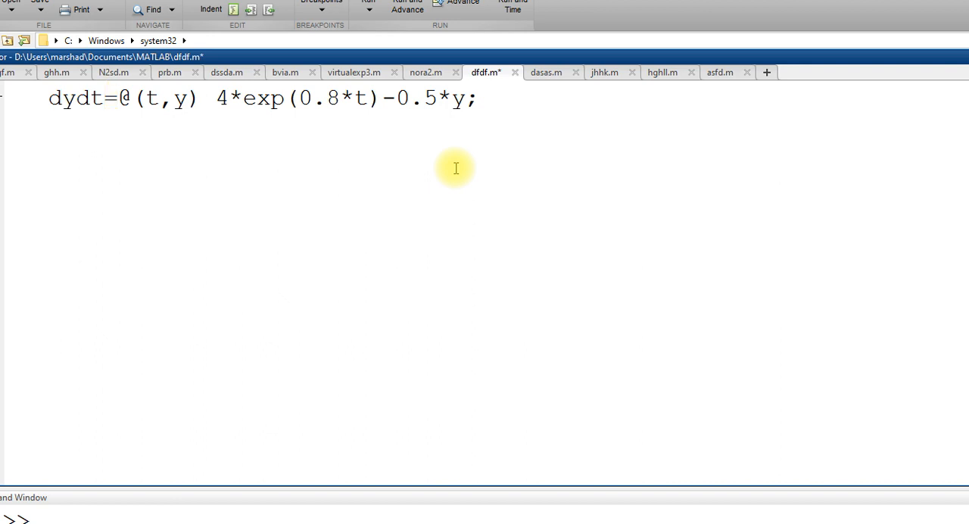
# - Add the time span tspan[0 4]; and initial value y0=2; on separate lines
pyautogui.write('tspan')
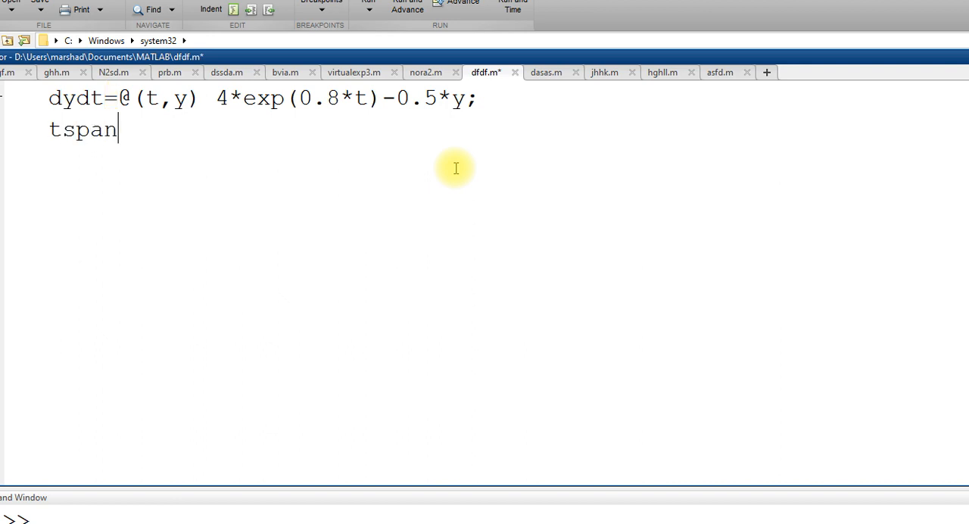
pyautogui.write('[0 4')
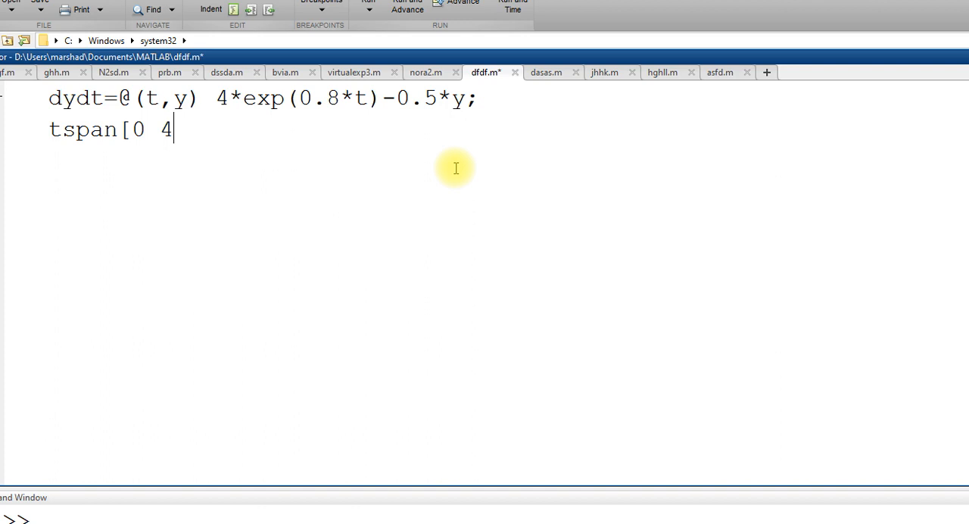
pyautogui.write('];')
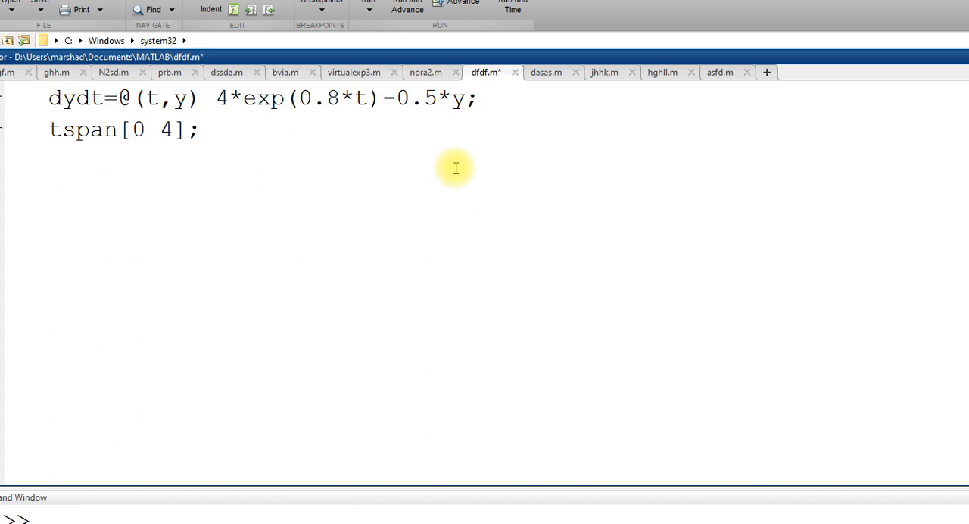
pyautogui.write('yo')
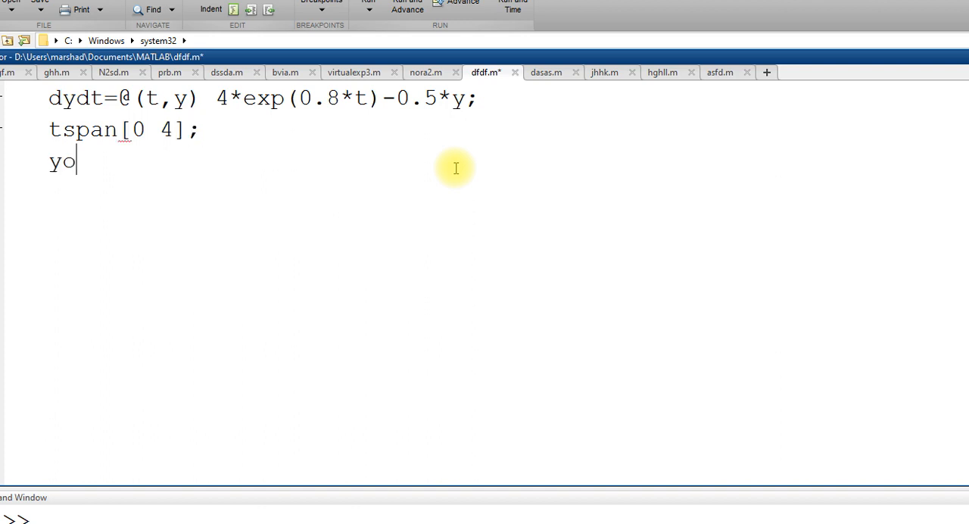
pyautogui.write('0=')
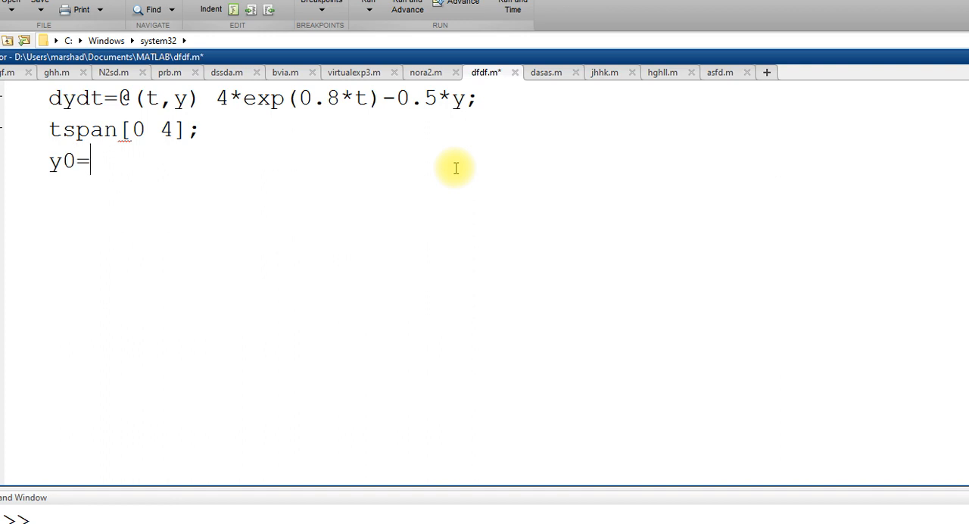
pyautogui.write('2')
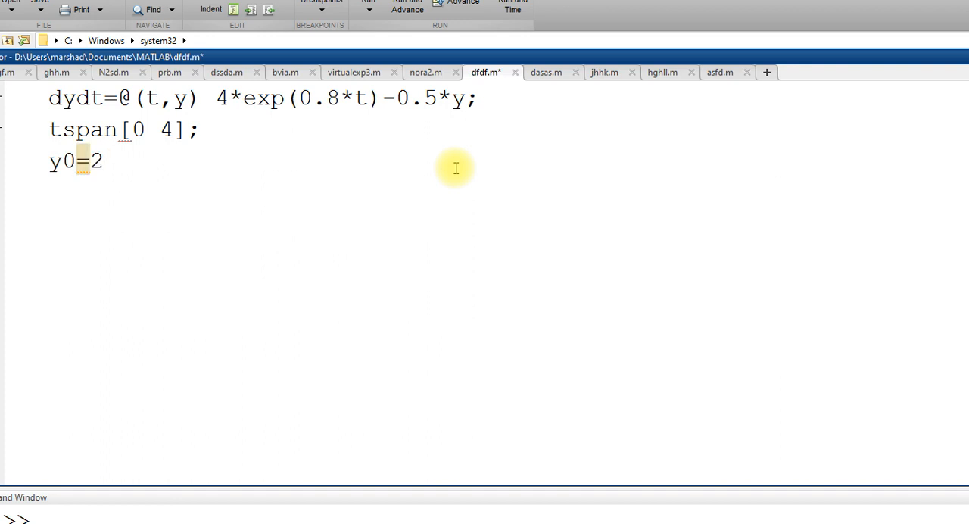
pyautogui.write(';')
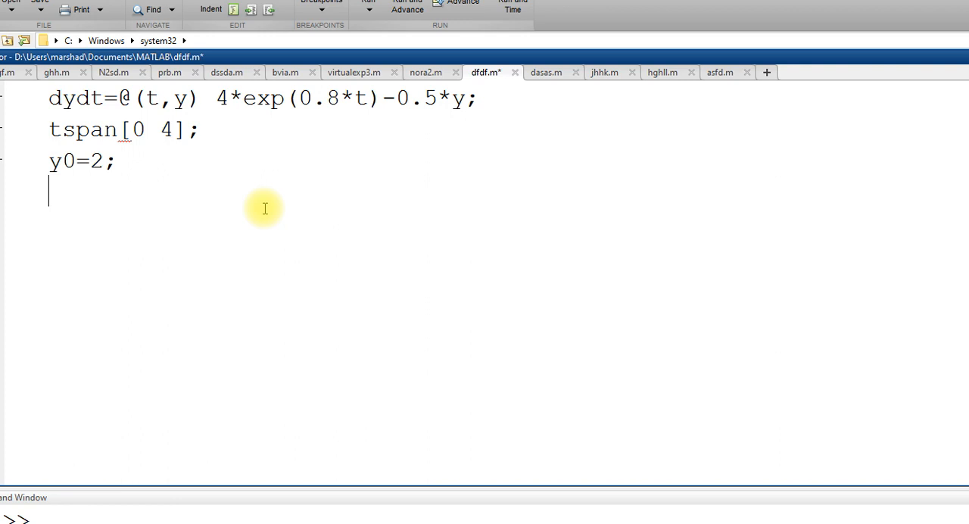
# - Write the solver line [t,y]=ode45(dydt,tspan,y0)
pyautogui.write('[y,')
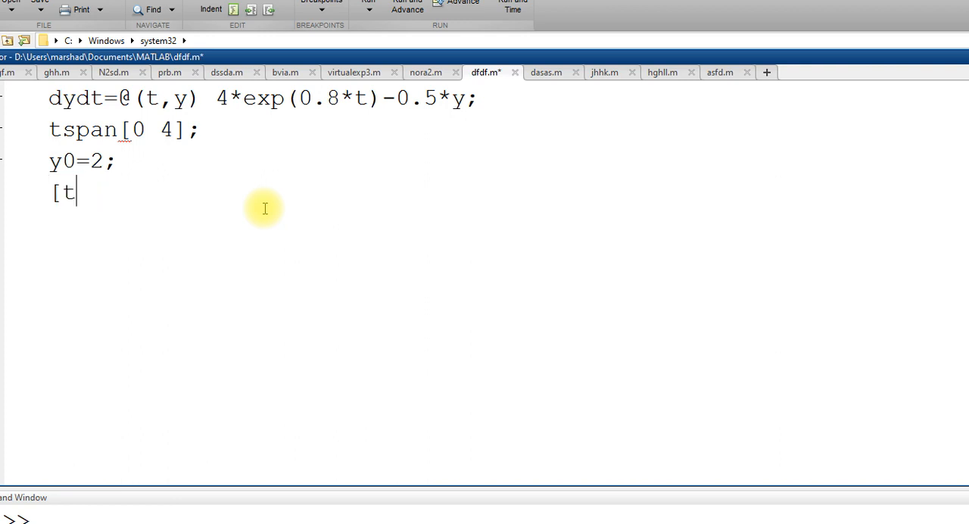
pyautogui.write(',y]=')
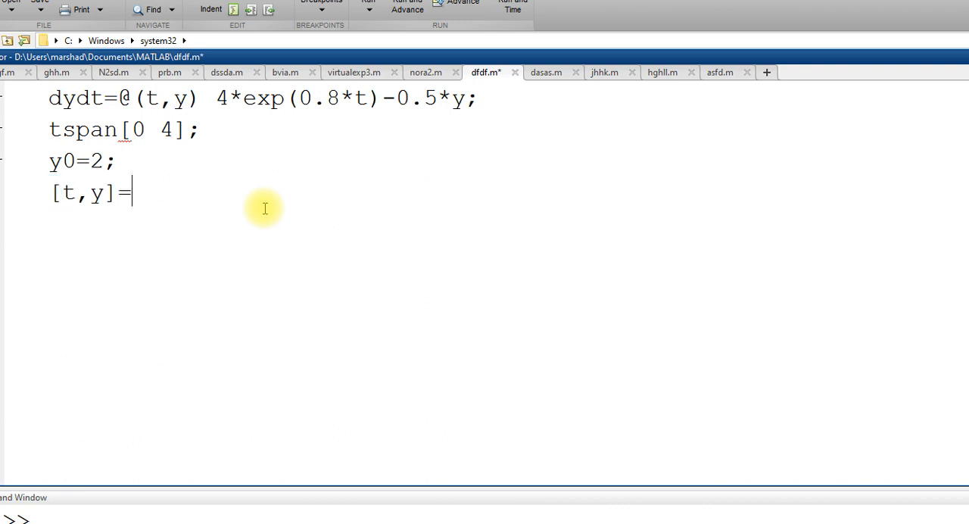
pyautogui.write('ode')
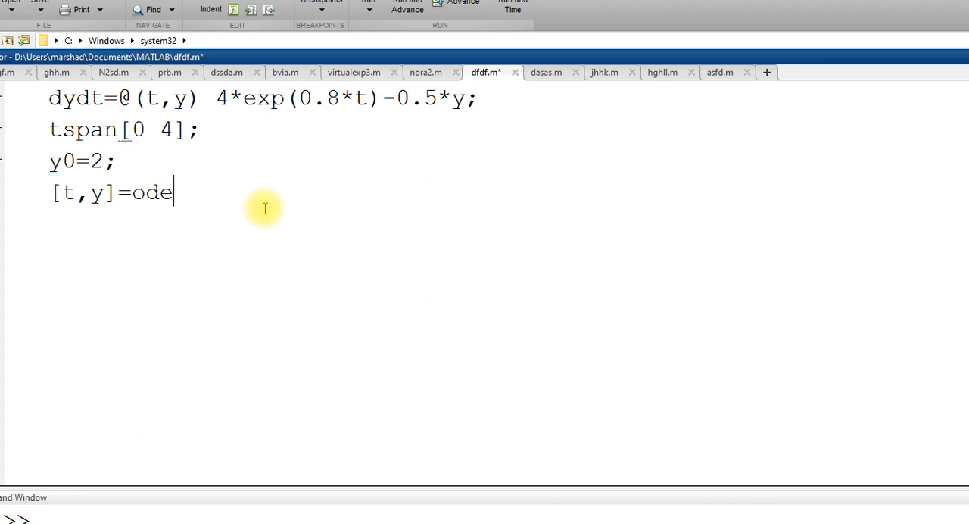
pyautogui.write('45')
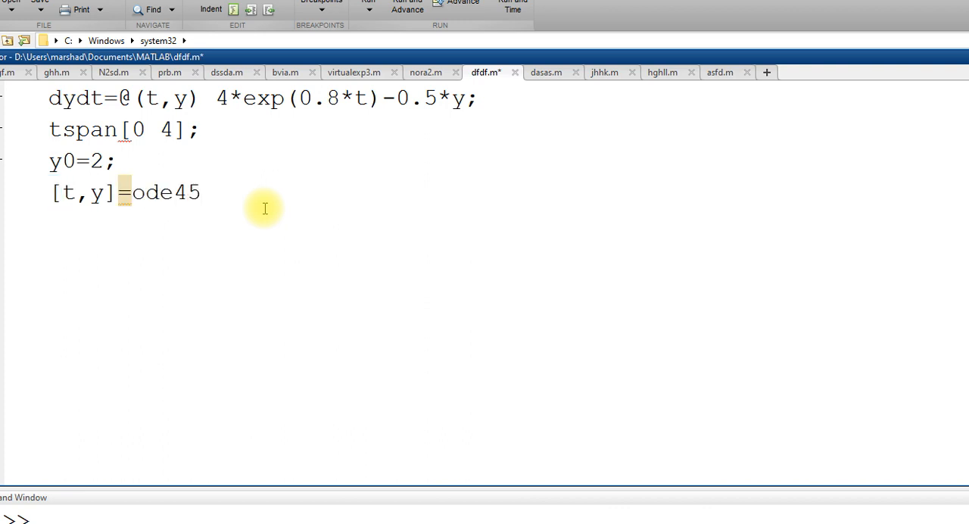
pyautogui.write('(')
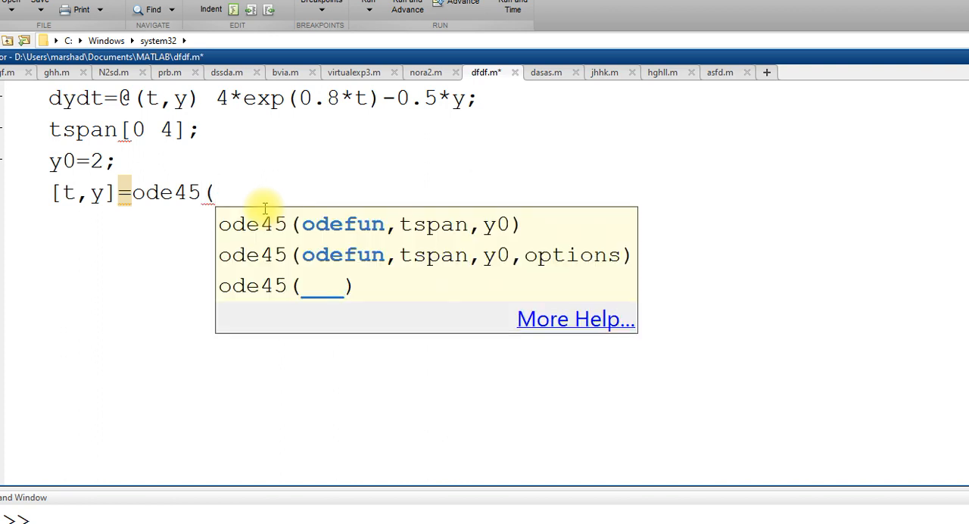
pyautogui.write('dyd')
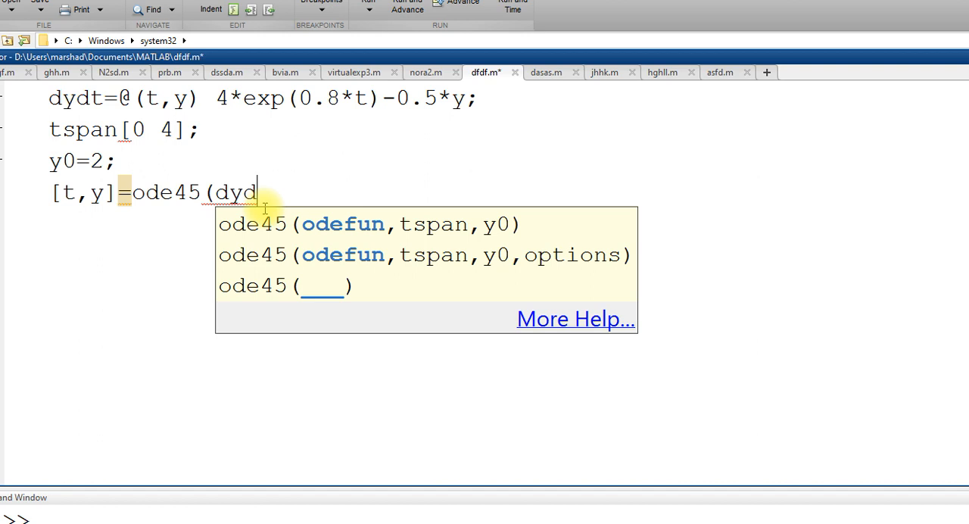
pyautogui.write('t')
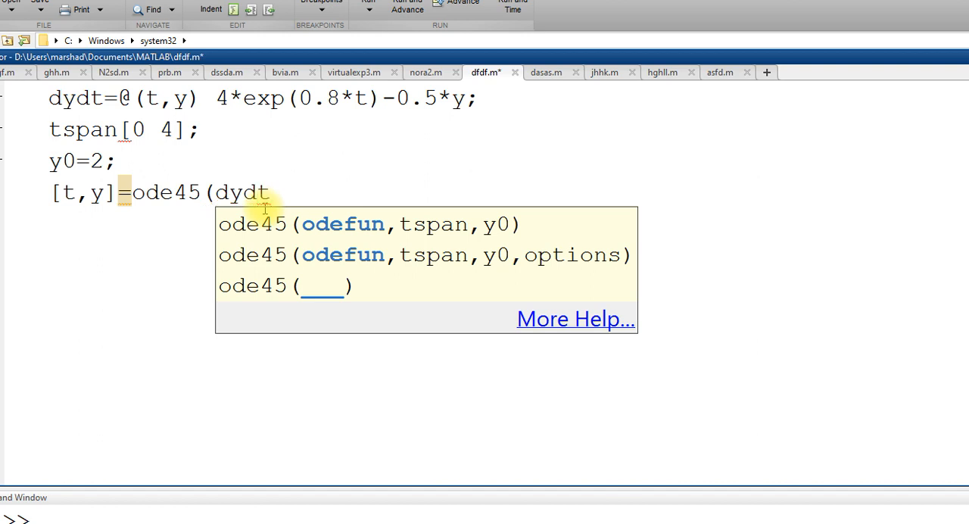
pyautogui.write(',')
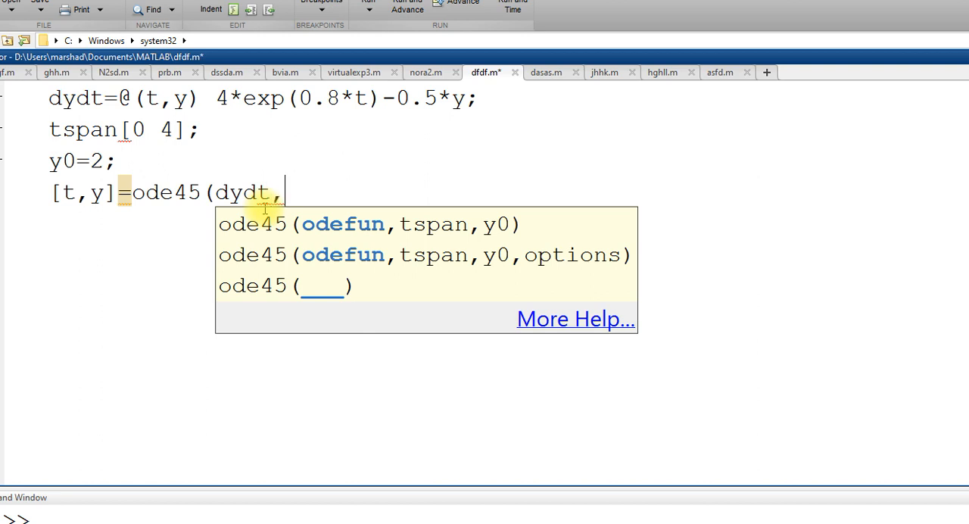
pyautogui.write('tsp')
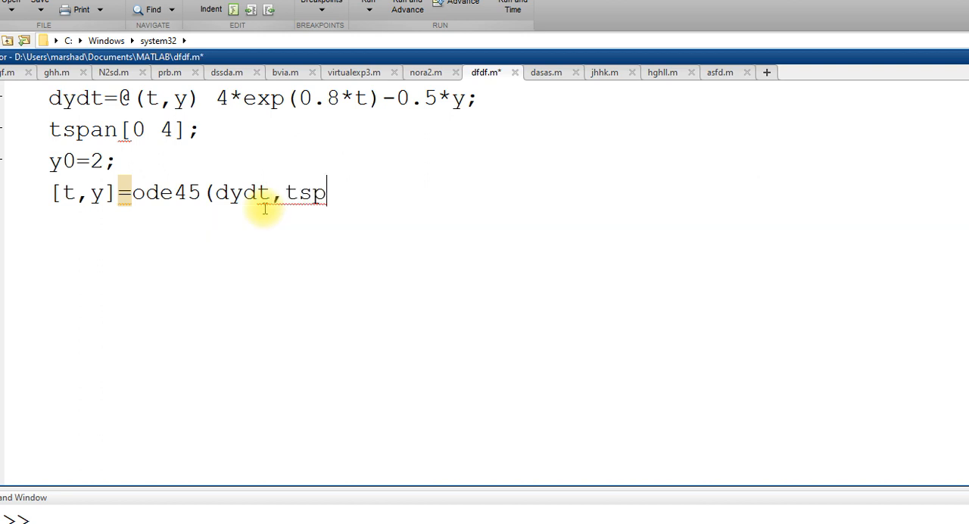
pyautogui.write('an')
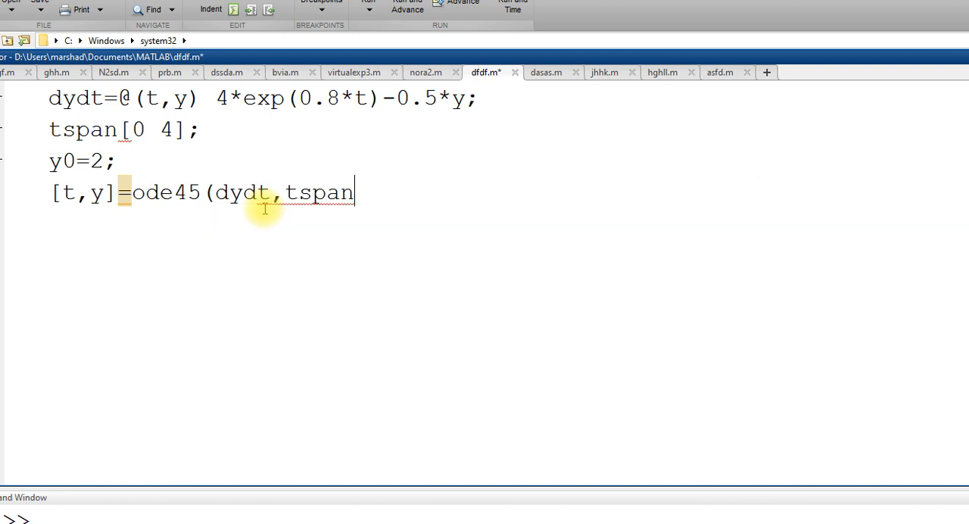
pyautogui.write(',y')
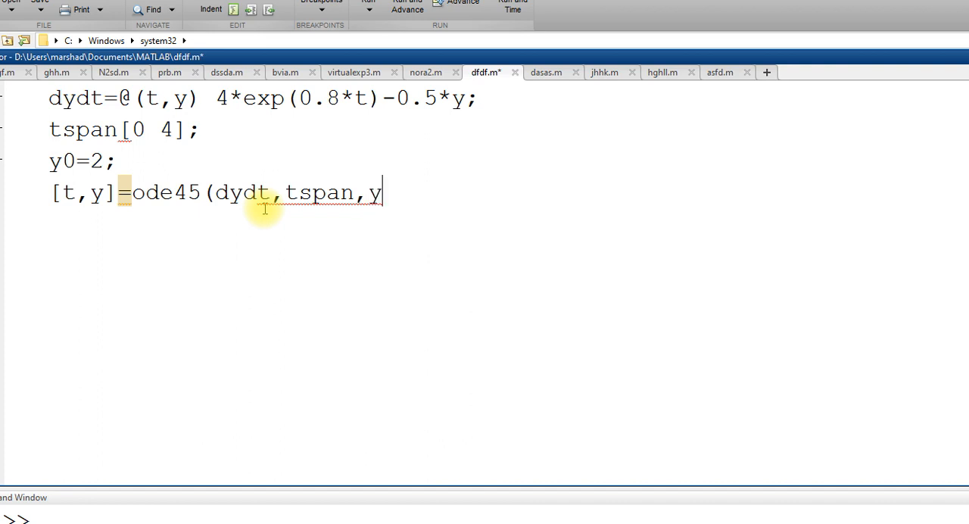
pyautogui.write('0)')
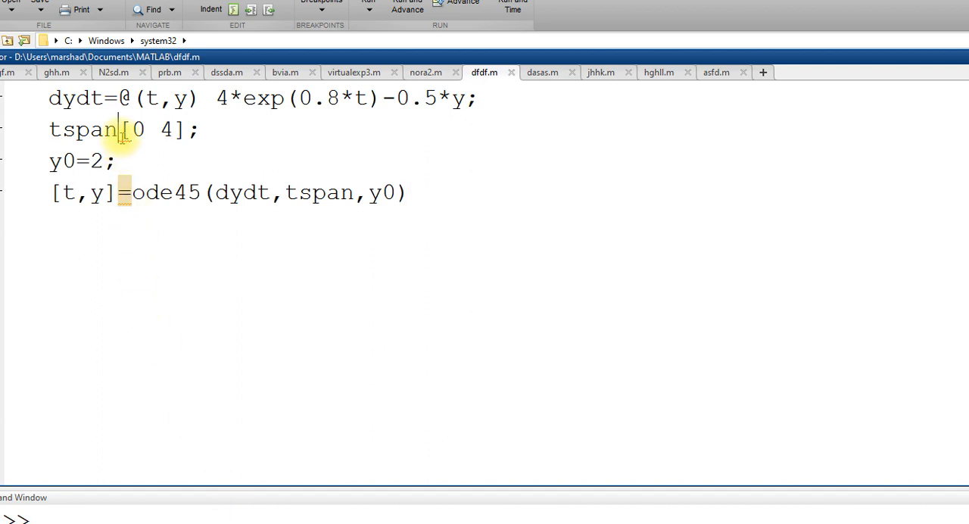
# - Correct the line to tspan=[0 4], run the script and review the printed t and y values
pyautogui.write('=')
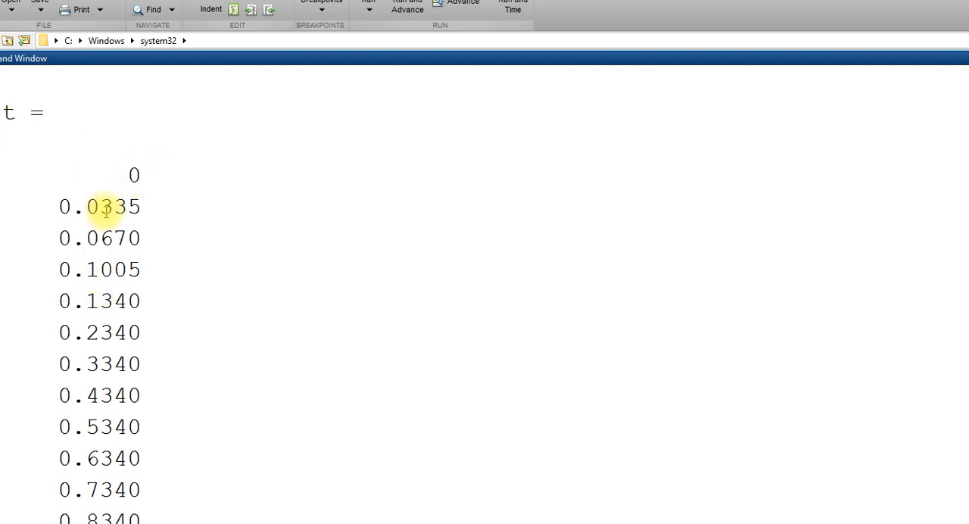
pyautogui.scroll(-3)
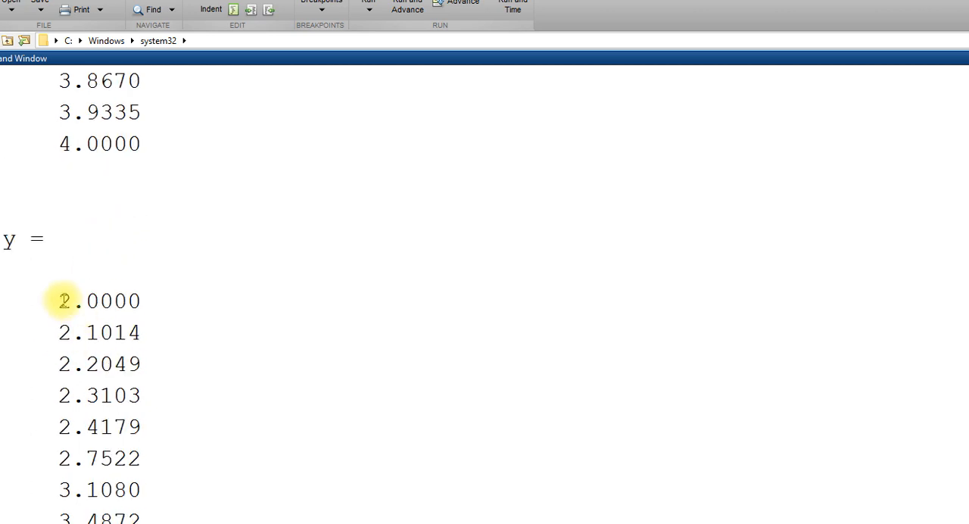
pyautogui.doubleClick(100, 300)
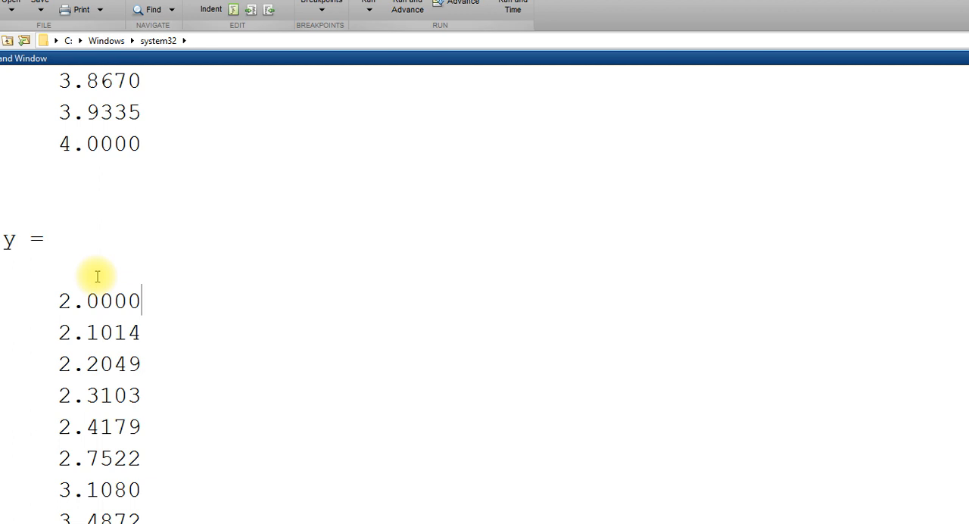
pyautogui.scroll(-3)
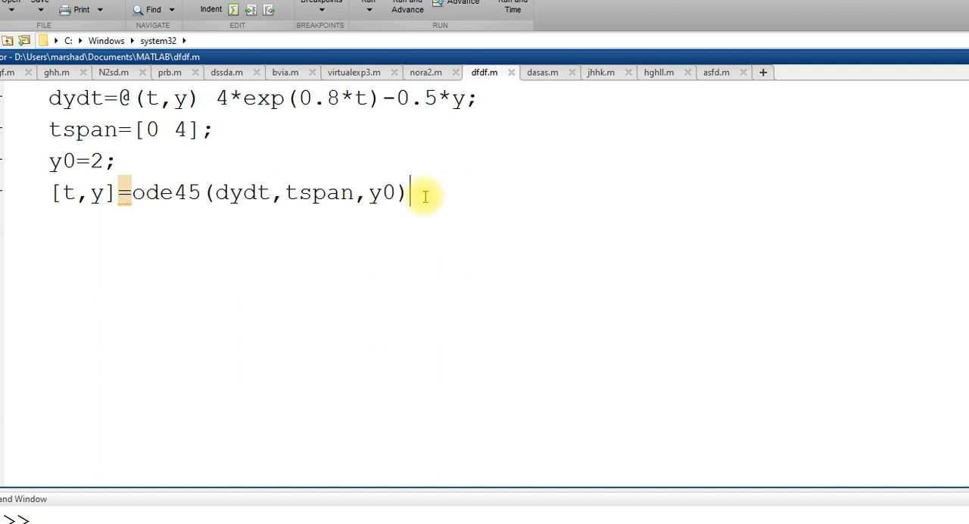
# - Suppress the ode45 output with a semicolon and add plot(t,y) to graph the solution
pyautogui.write(';')
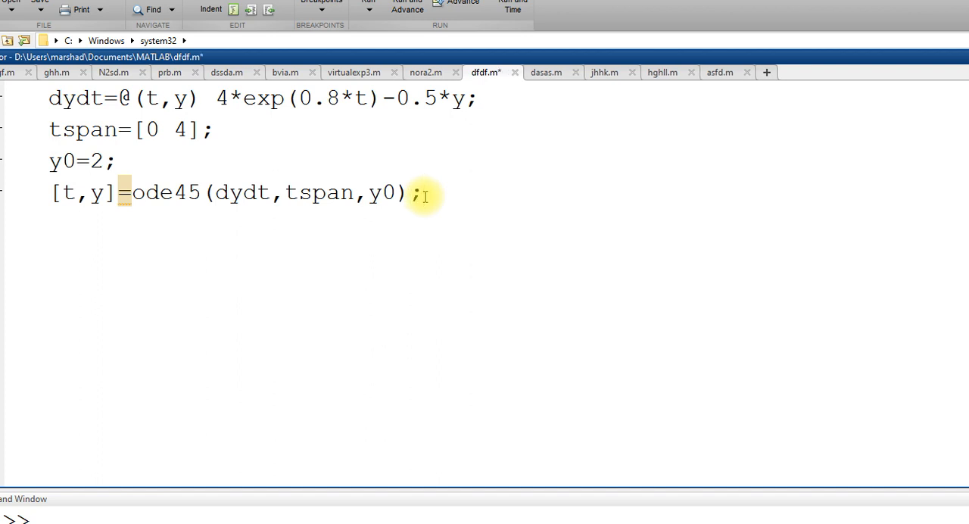
pyautogui.write('plo')
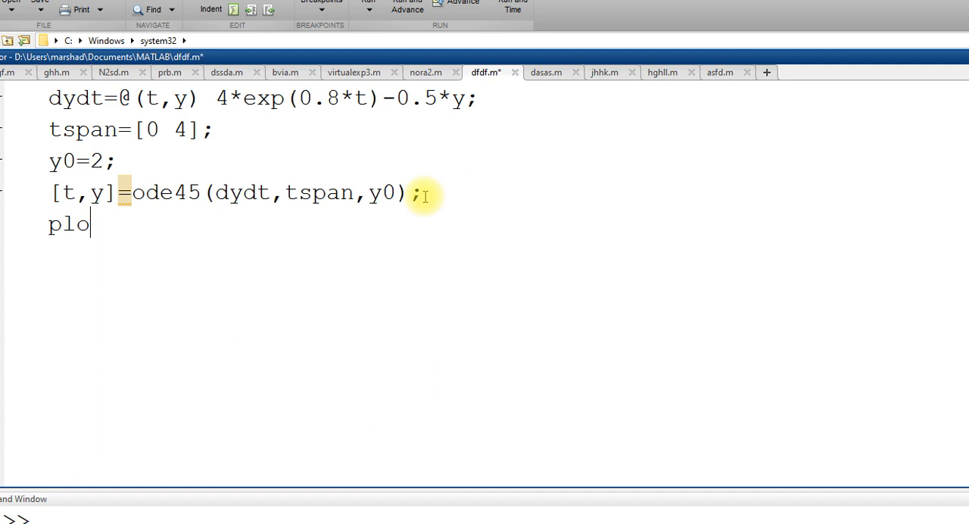
pyautogui.write('t')
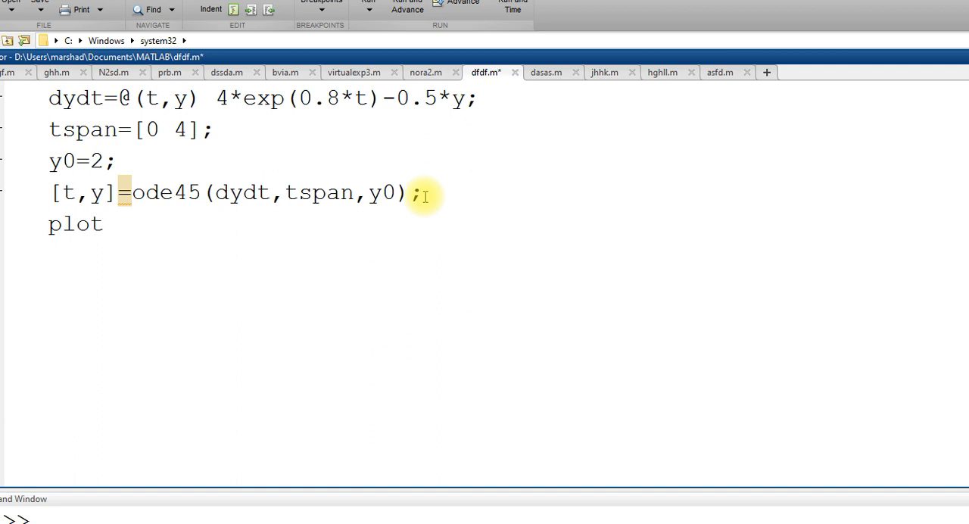
pyautogui.write('(tm')
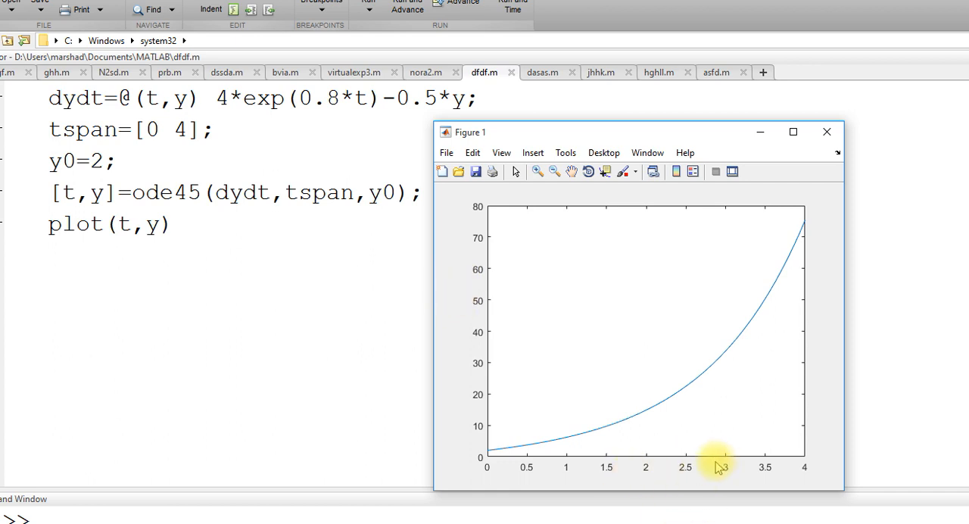
pyautogui.moveTo(715, 469)
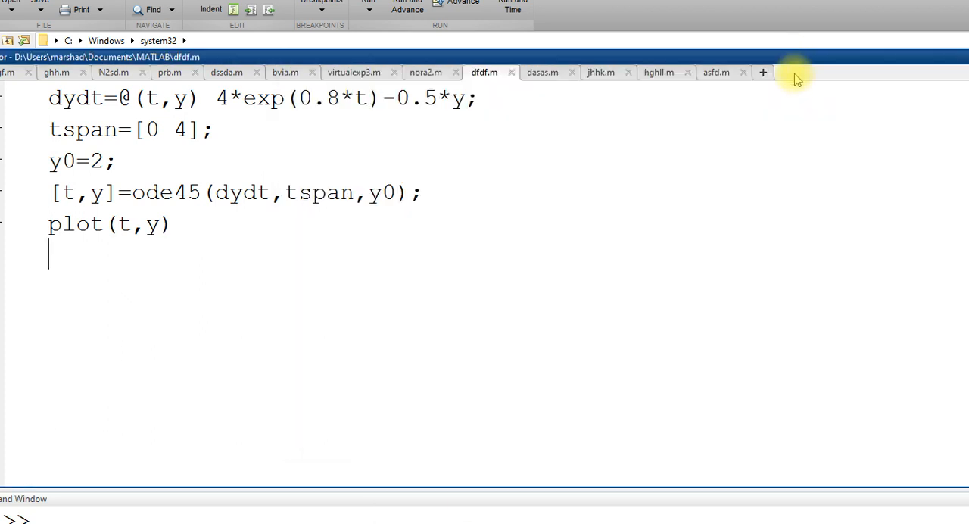
# - Add xlabel('t') and ylabel('y'), rerun and inspect the labelled Figure 1
pyautogui.write('xl')
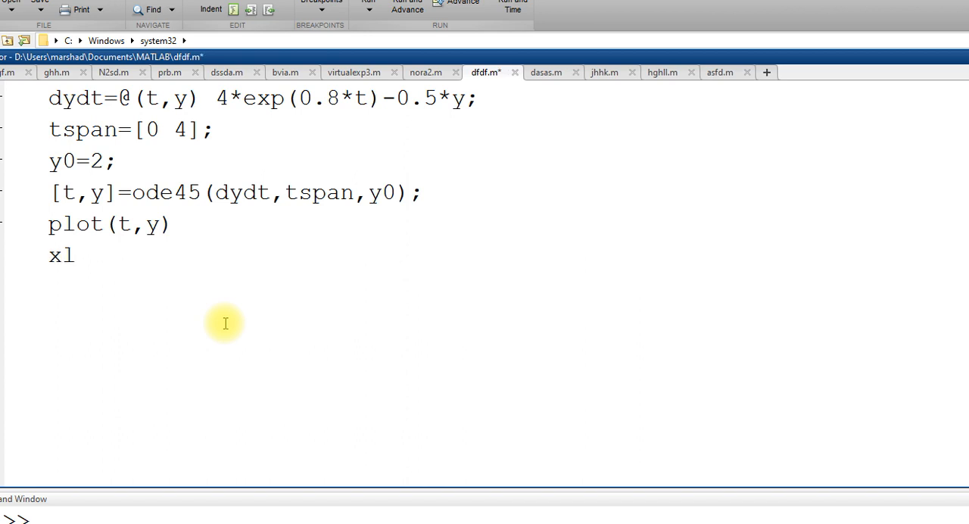
pyautogui.write("abel('")
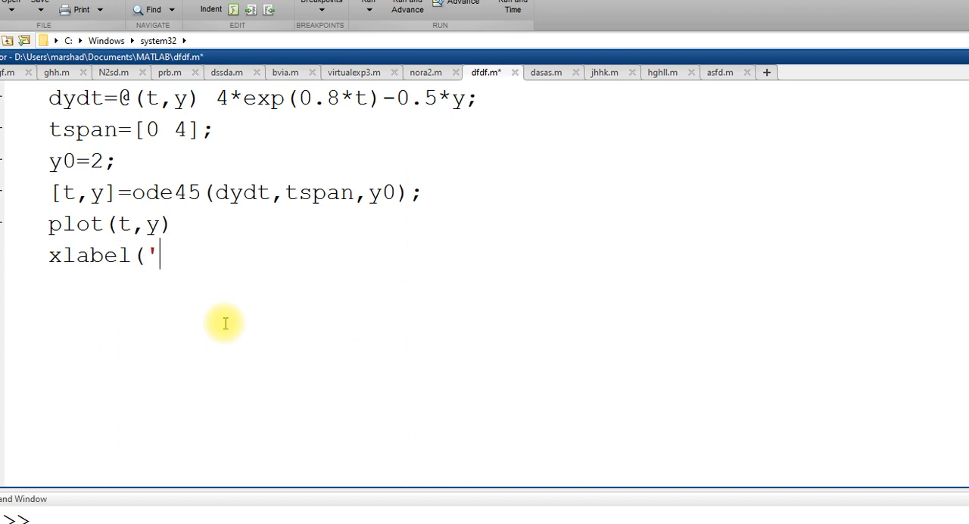
pyautogui.write('t')
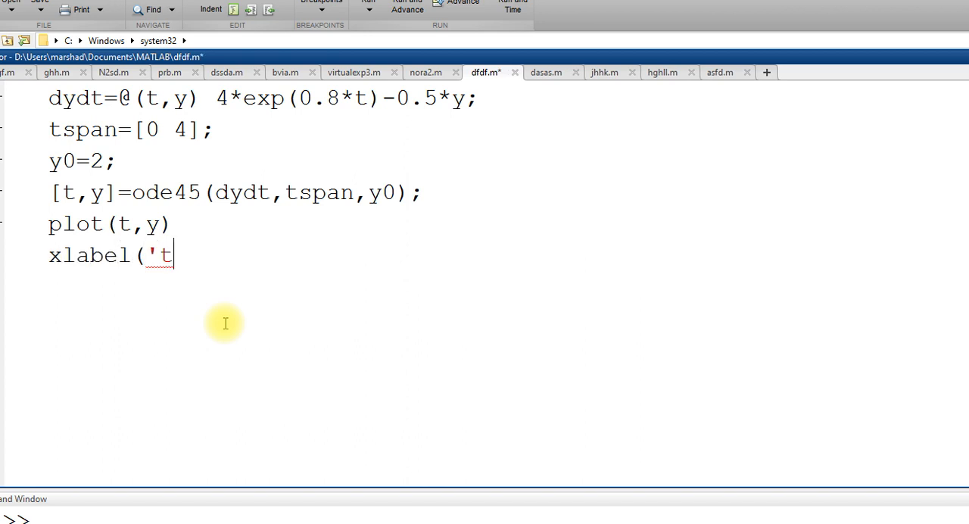
pyautogui.write("')")
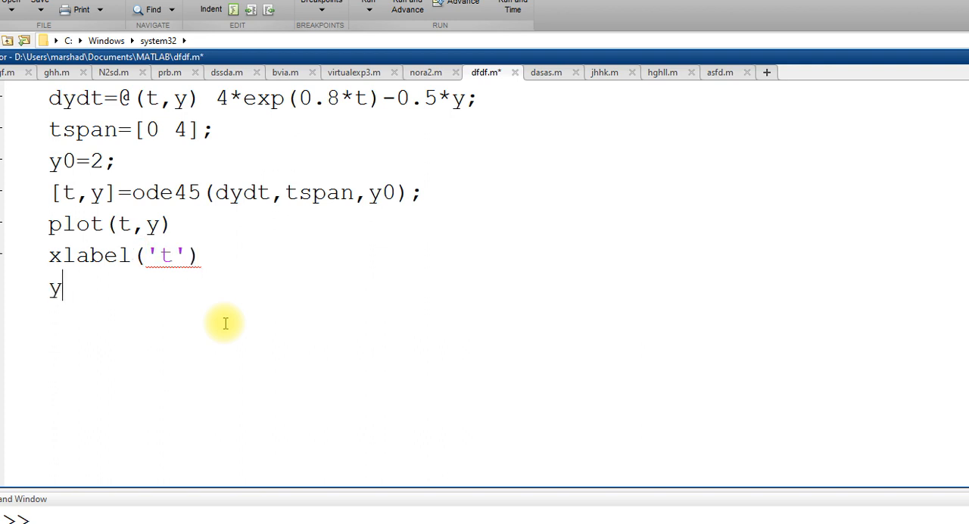
pyautogui.write('lab')
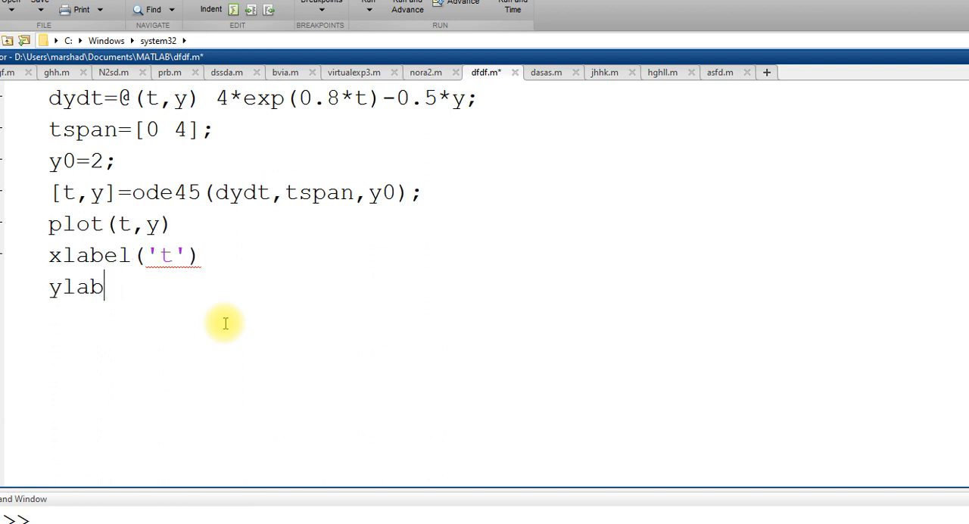
pyautogui.write("el('y")
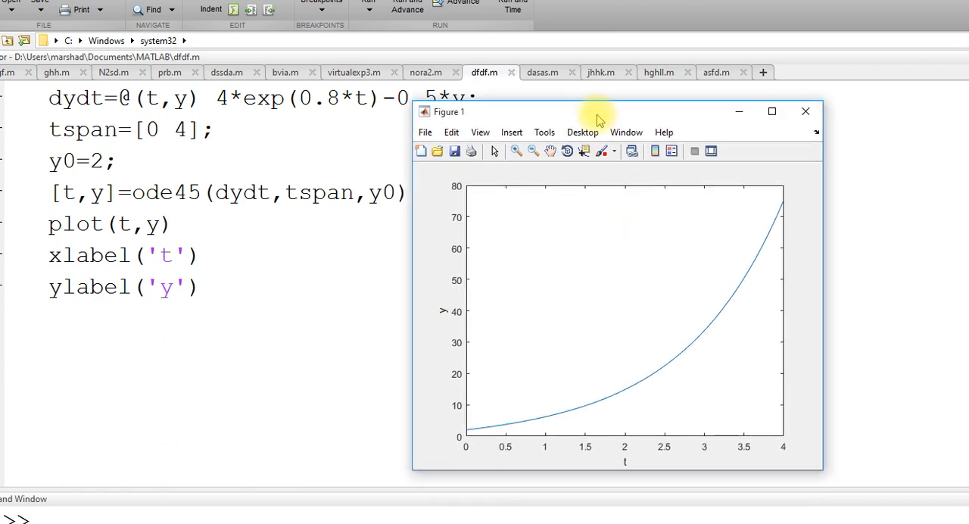
pyautogui.moveTo(598, 112); pyautogui.dragTo(590, 103)
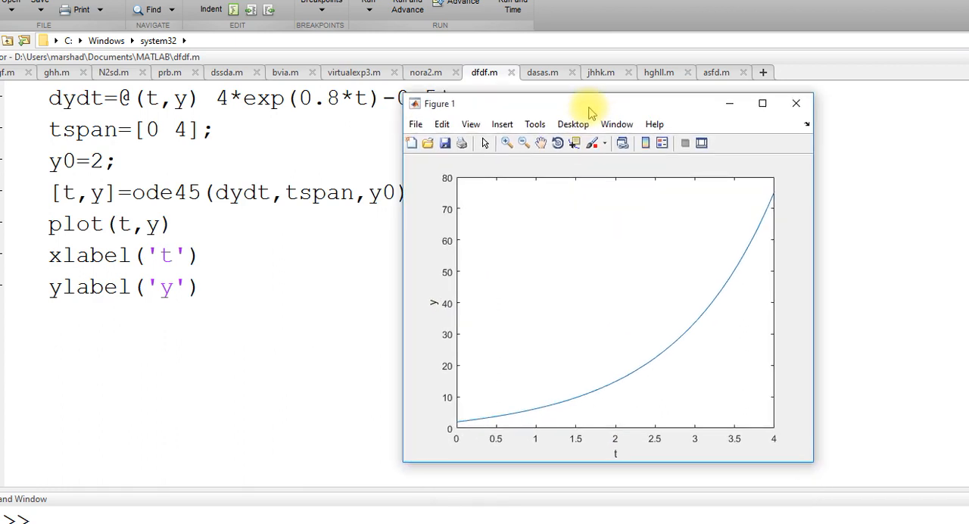
pyautogui.moveTo(536, 309)
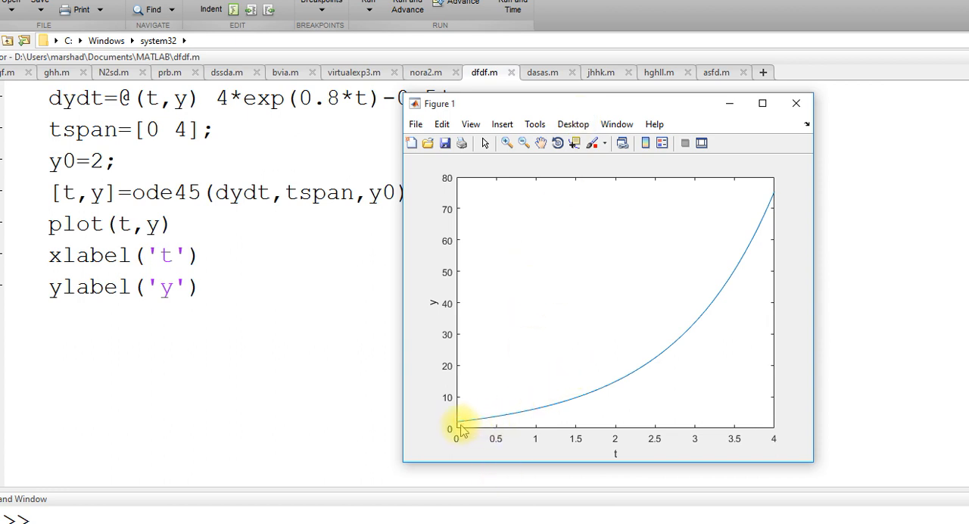
pyautogui.moveTo(764, 194)
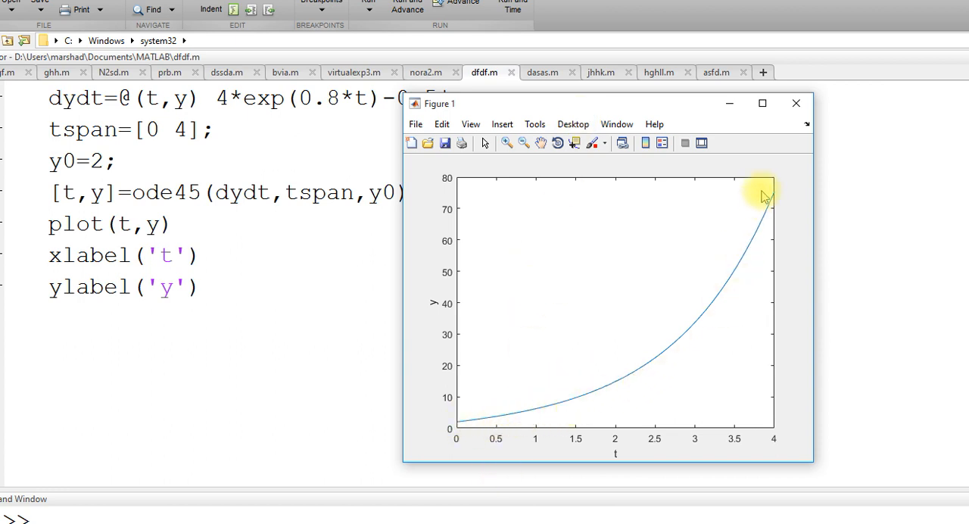
pyautogui.moveTo(751, 234)
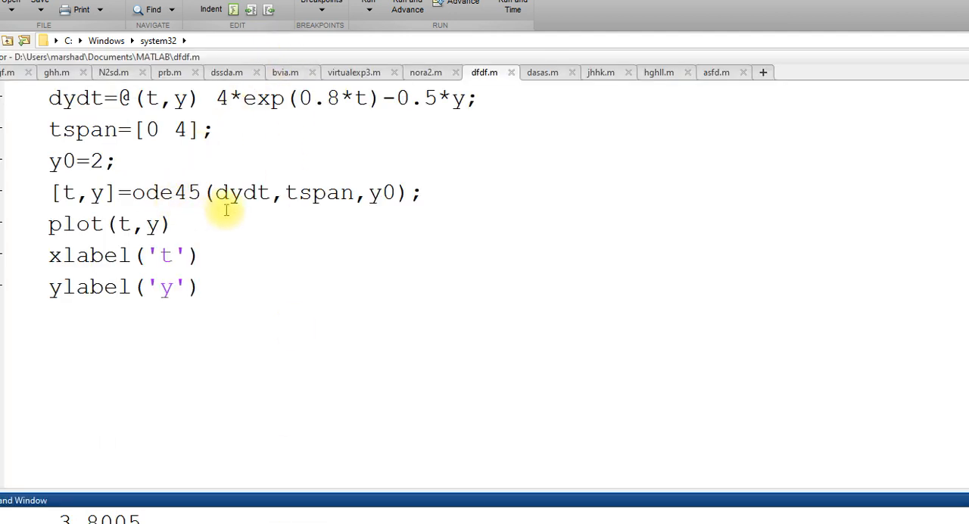
# - Change the plot call to plot(t,y,'o') so the solution appears as circle markers
pyautogui.doubleClick(154, 224)
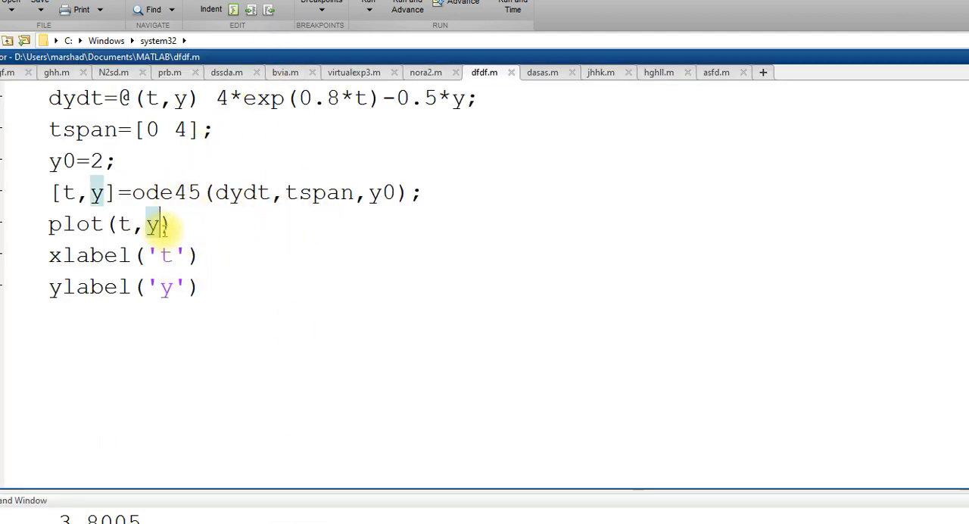
pyautogui.write(",'o")
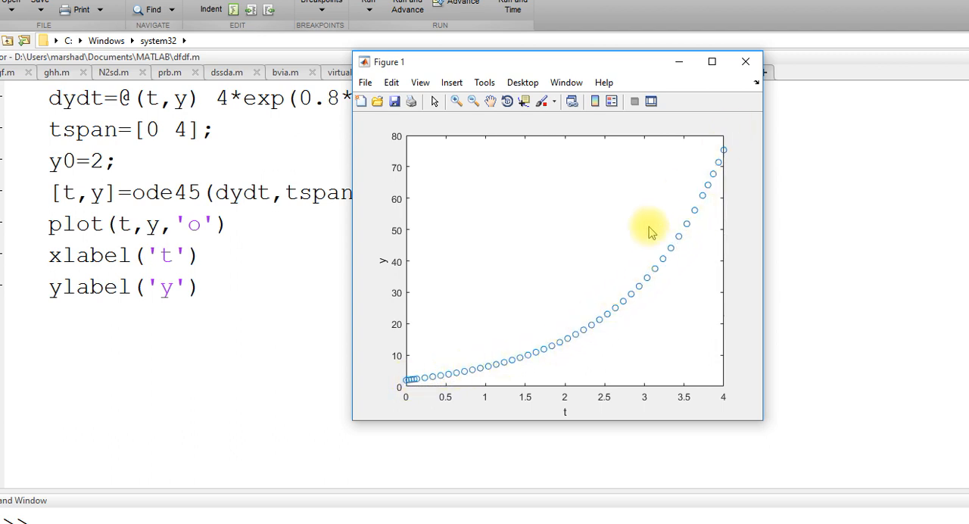
pyautogui.moveTo(457, 357)
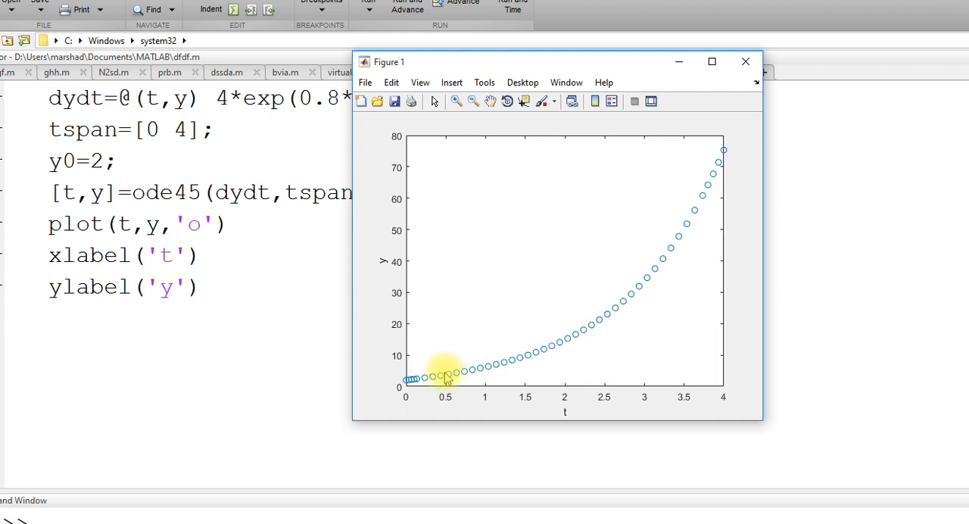
pyautogui.moveTo(591, 315)
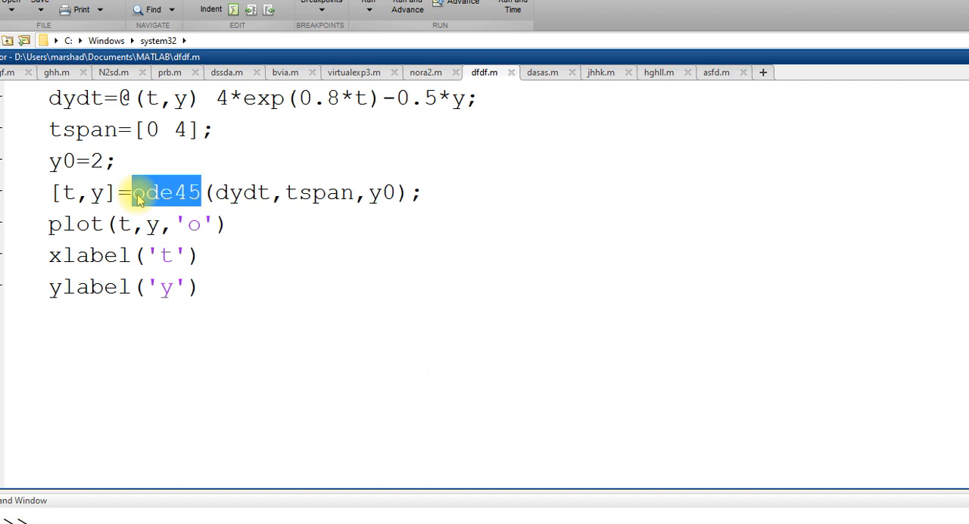
pyautogui.click(201, 286)
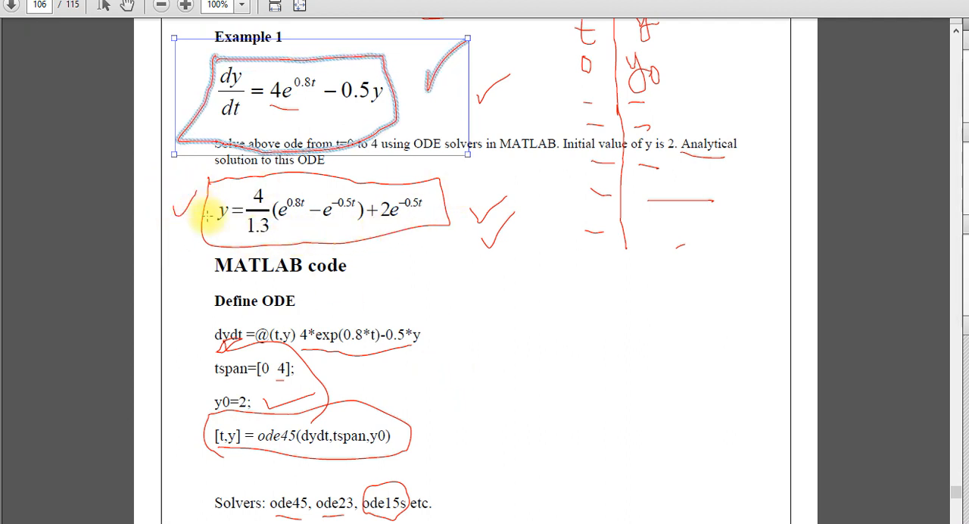
pyautogui.moveTo(416, 485)
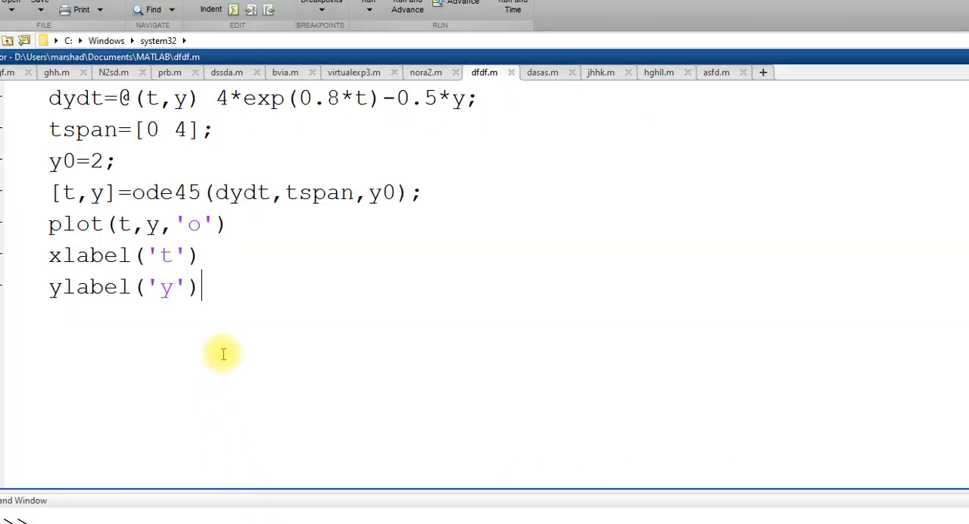
# - Write the start of the analytical line yan=4/1.3*(exp(0.8*t)-exp(-0.5*t))
pyautogui.write('ya')
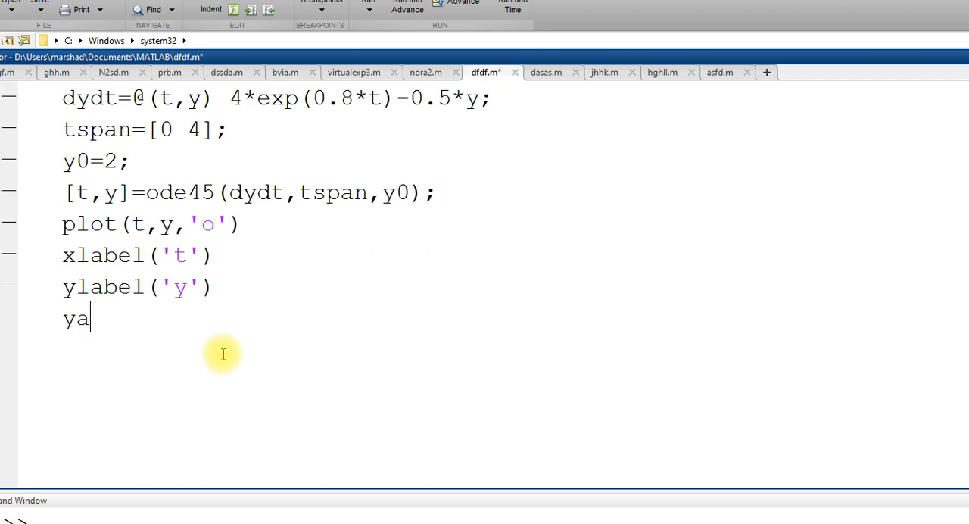
pyautogui.write('n=')
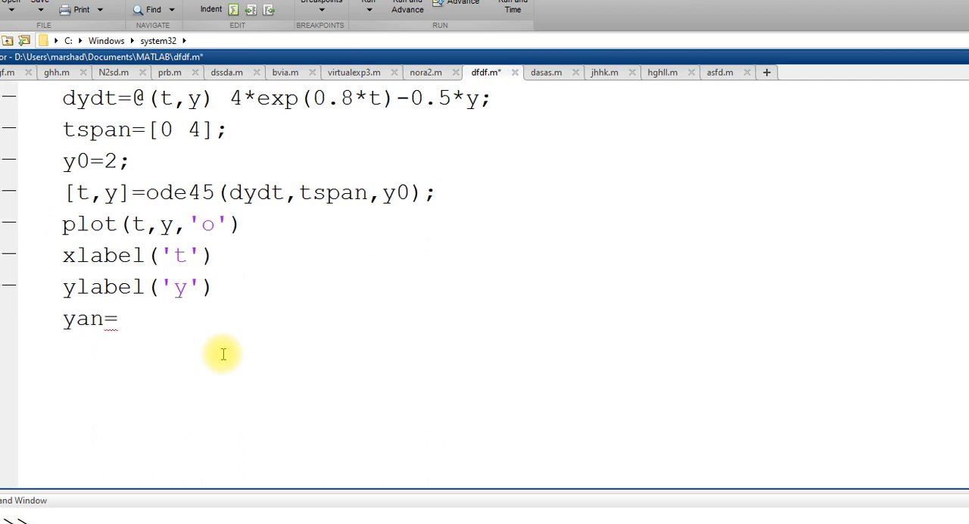
pyautogui.write('4/1')
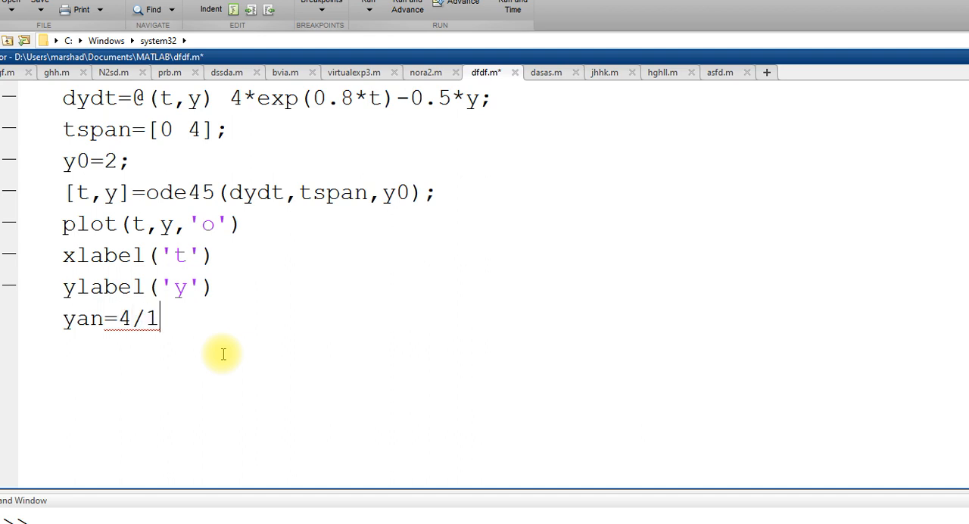
pyautogui.write('.3')
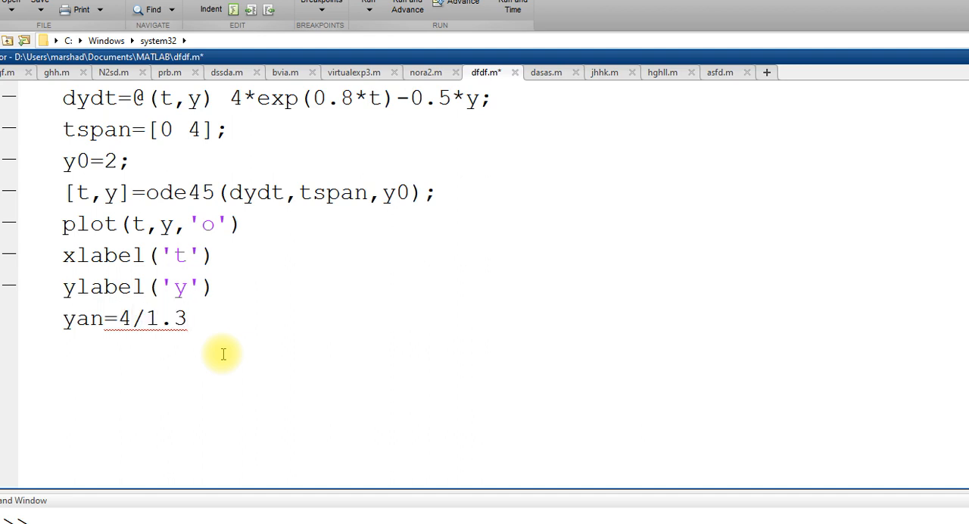
pyautogui.write('*(ex')
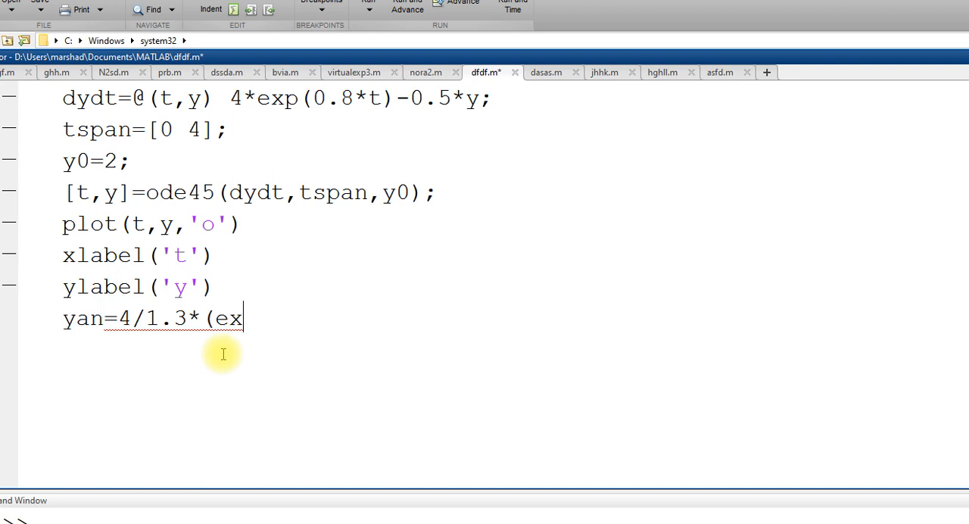
pyautogui.write('p(0')
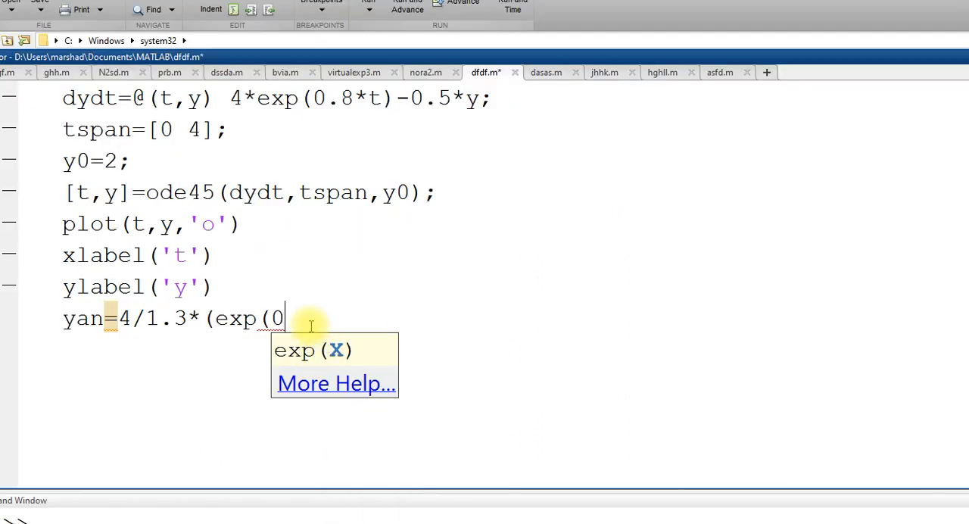
pyautogui.write('.8')
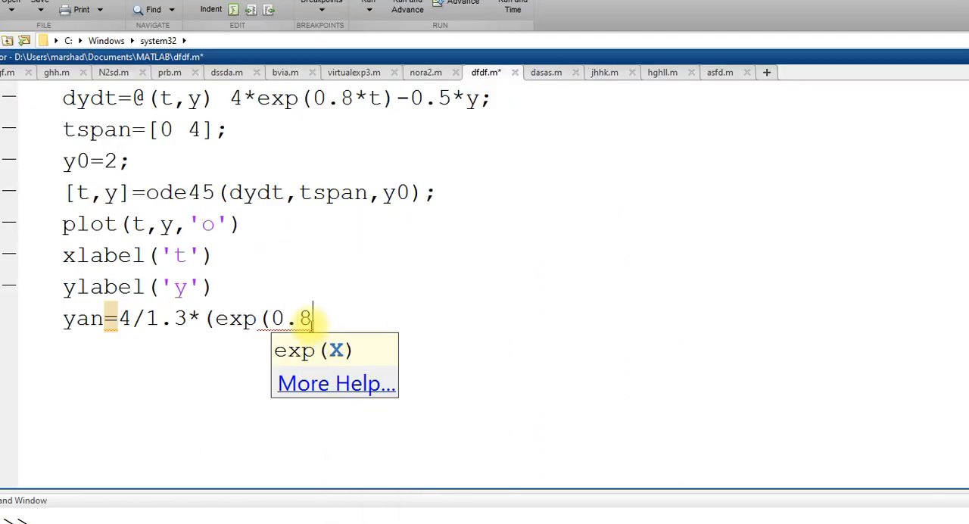
pyautogui.write('*t')
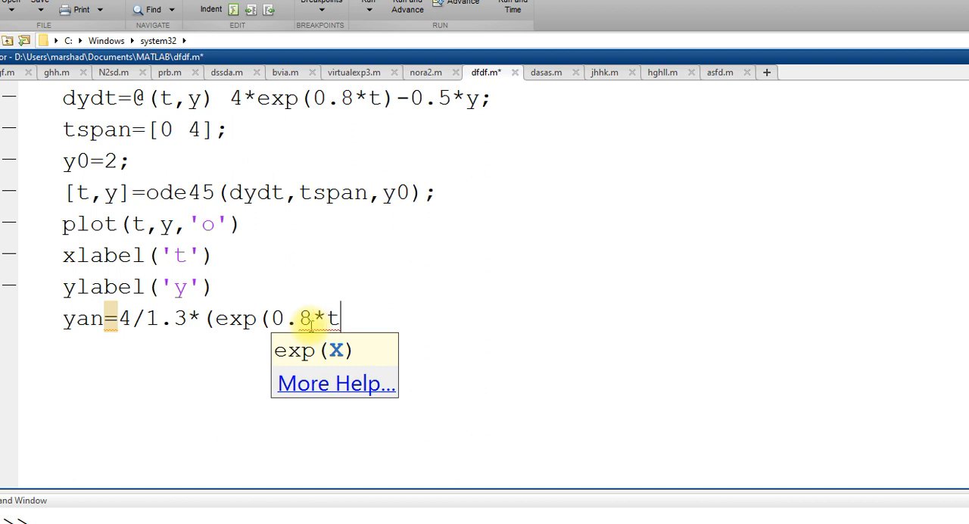
pyautogui.write(')-exp')
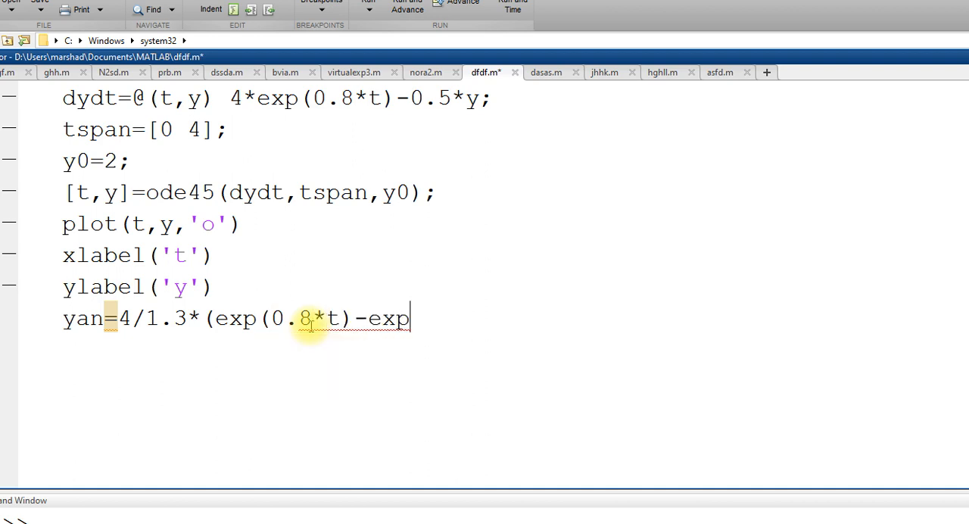
pyautogui.write('(-0.')
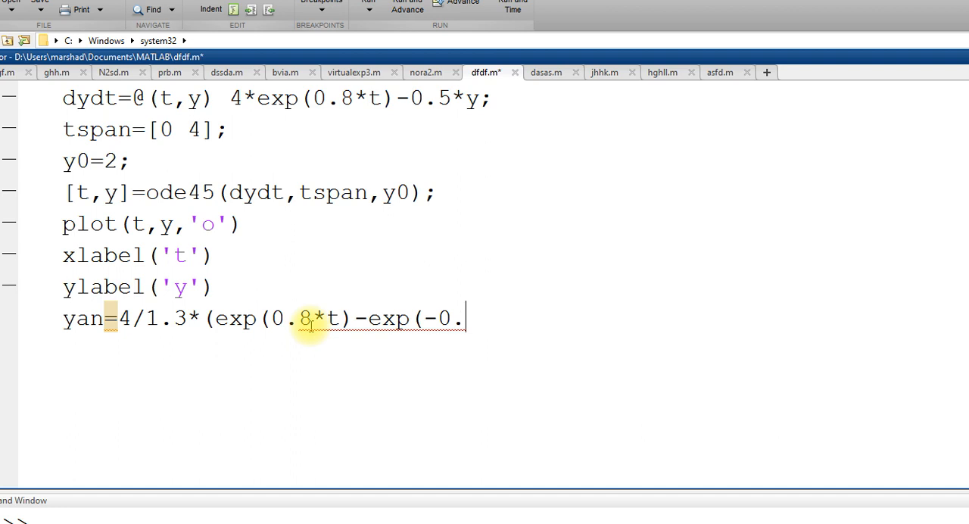
pyautogui.write('5*t')
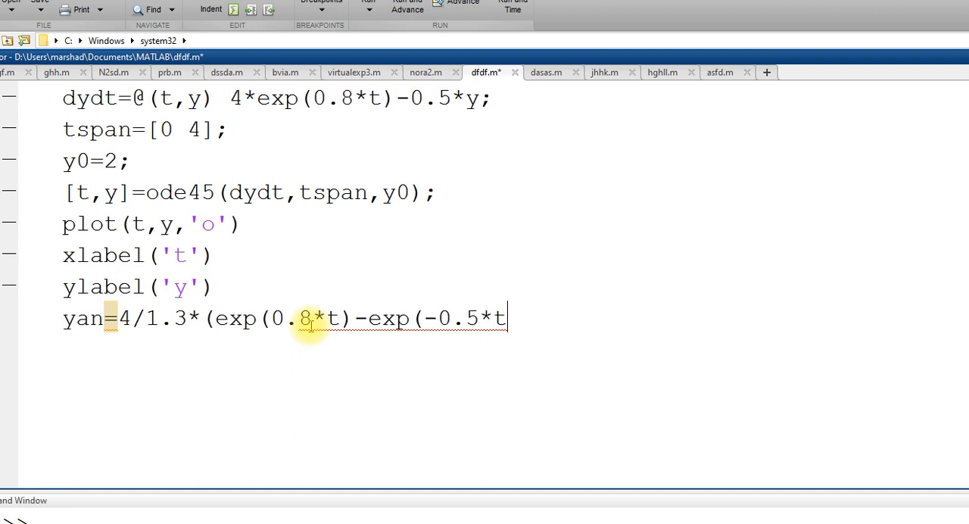
pyautogui.write(')')
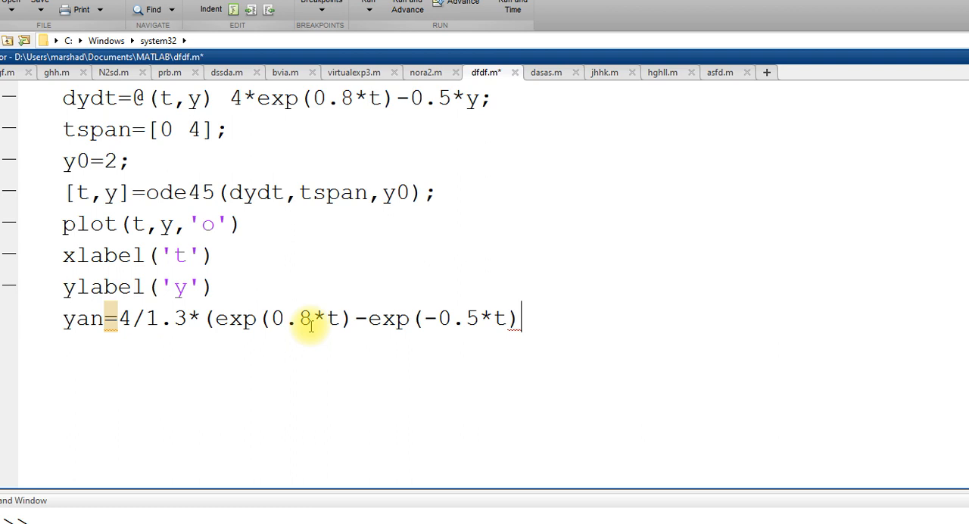
pyautogui.moveTo(309, 361)
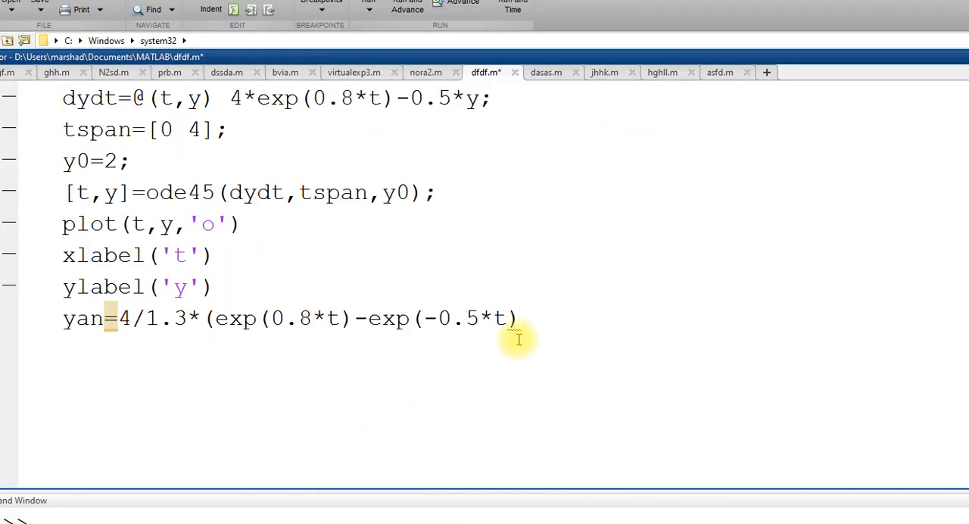
# - Finish the line with +2*exp(-0.5*t); and move to the empty line below it
pyautogui.write('+2*')
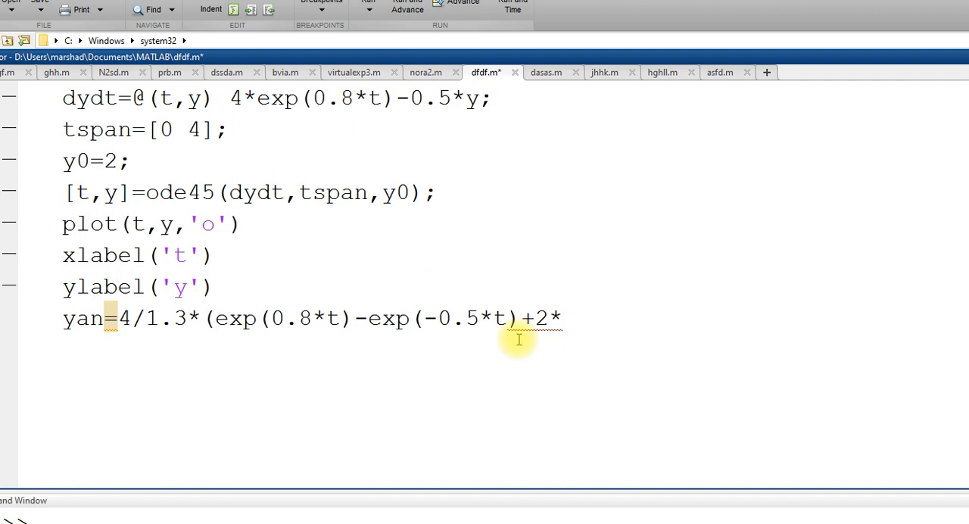
pyautogui.write('5*exp(')
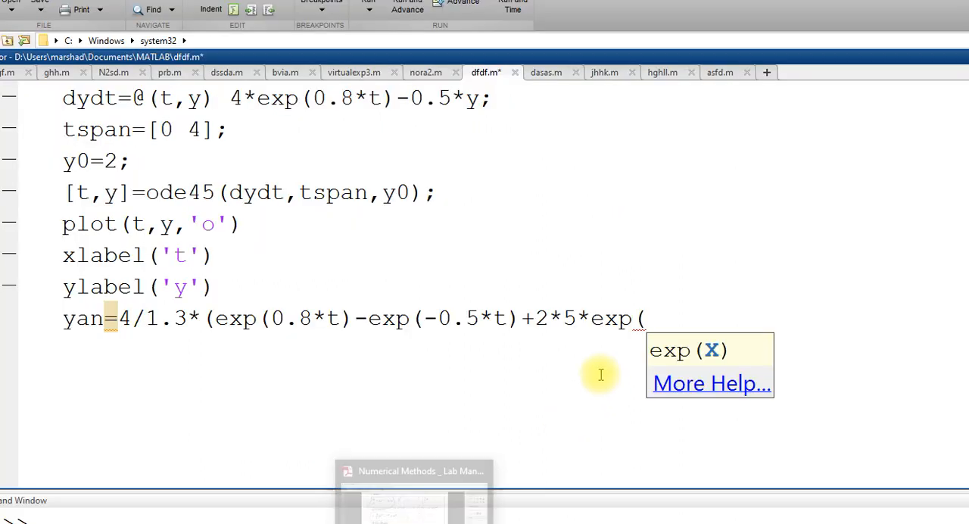
pyautogui.write('(-0')
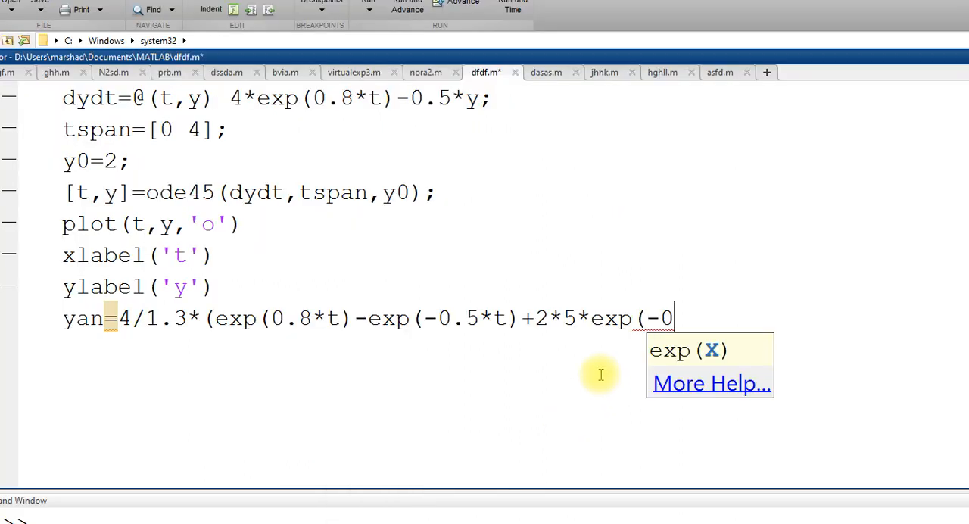
pyautogui.write('.5*t')
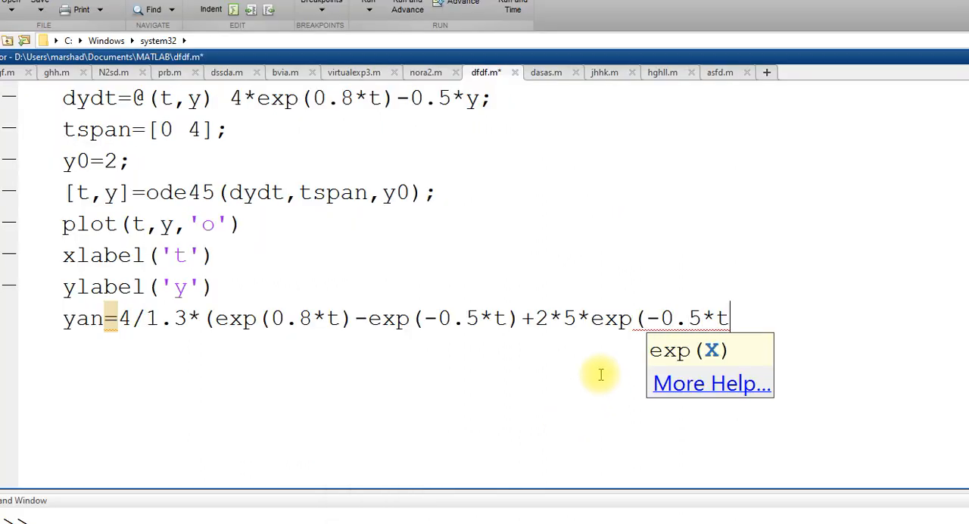
pyautogui.write('));')
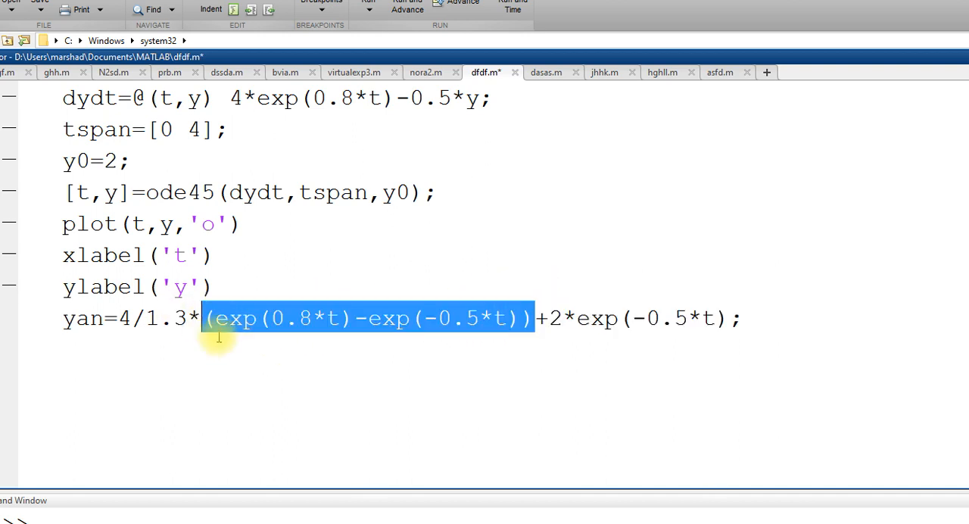
pyautogui.click(97, 350)
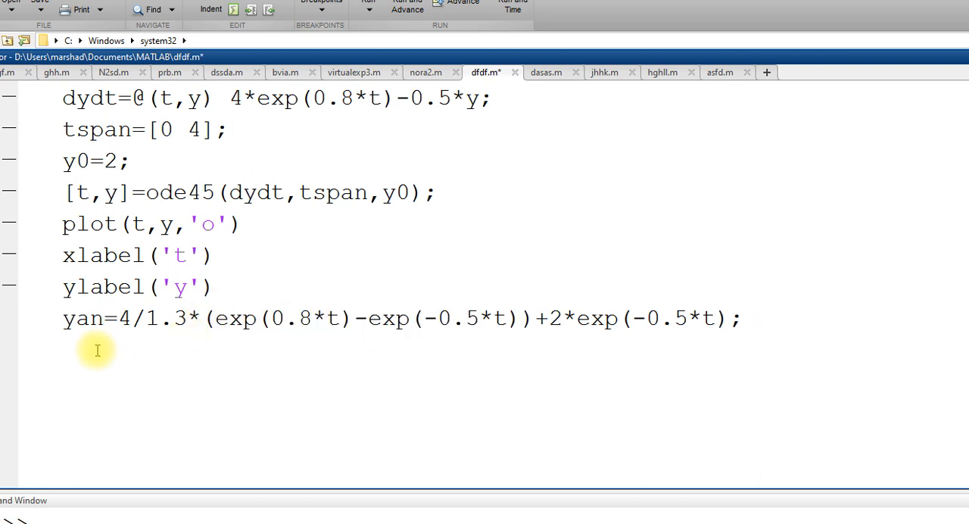
pyautogui.moveTo(97, 335)
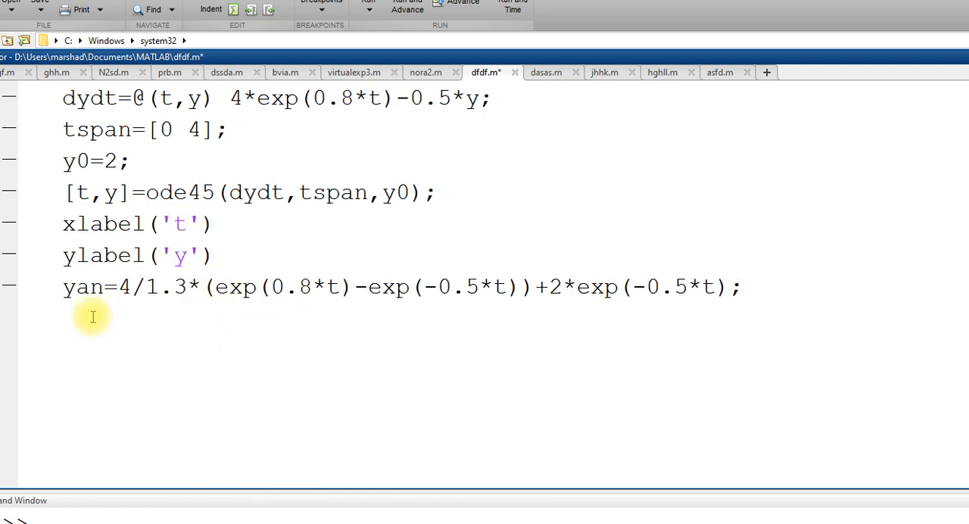
# - Paste the plot line under yan and extend it to plot(t,y,'o',t,yan,'s')
pyautogui.rightClick(92, 317)
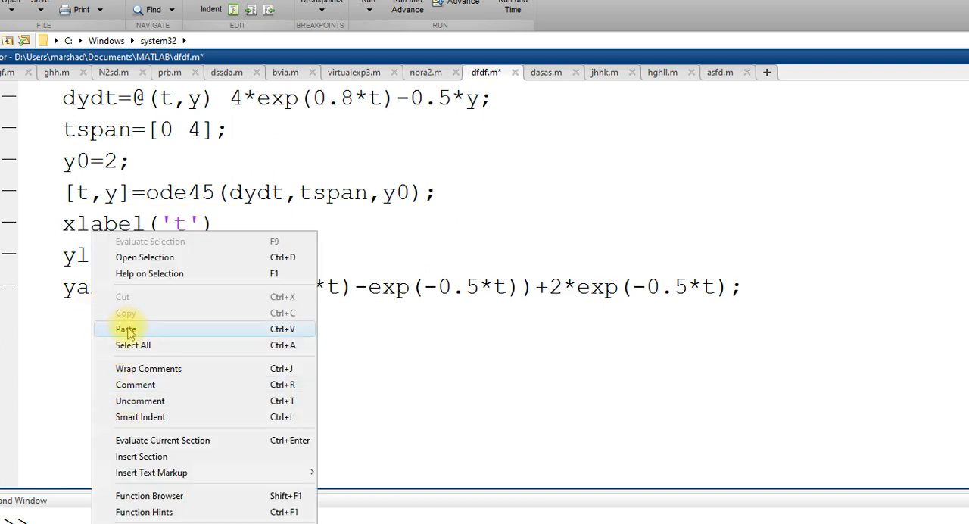
pyautogui.click(126, 328)
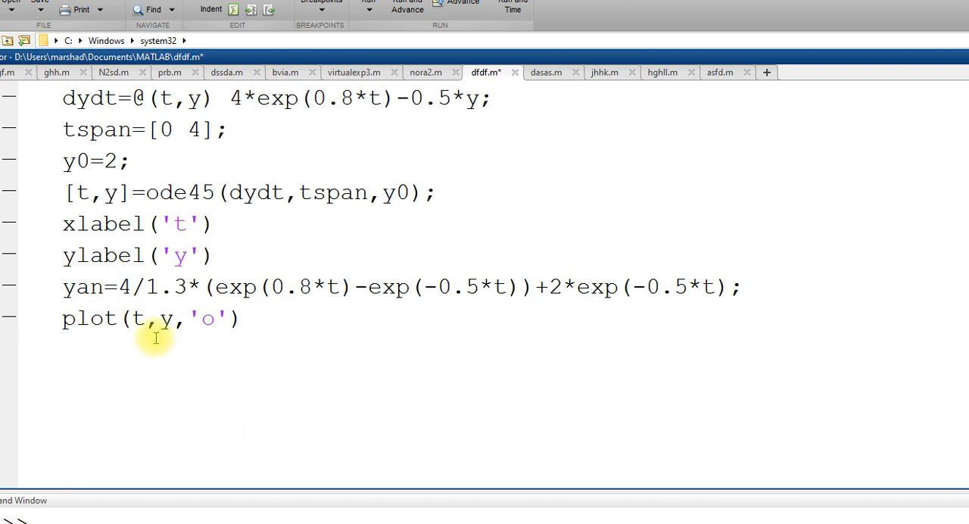
pyautogui.doubleClick(206, 318)
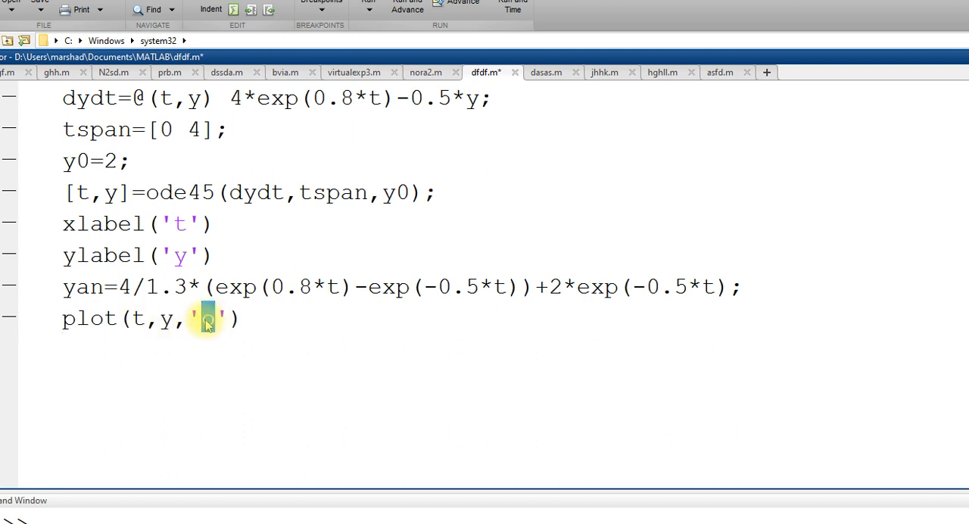
pyautogui.write('o')
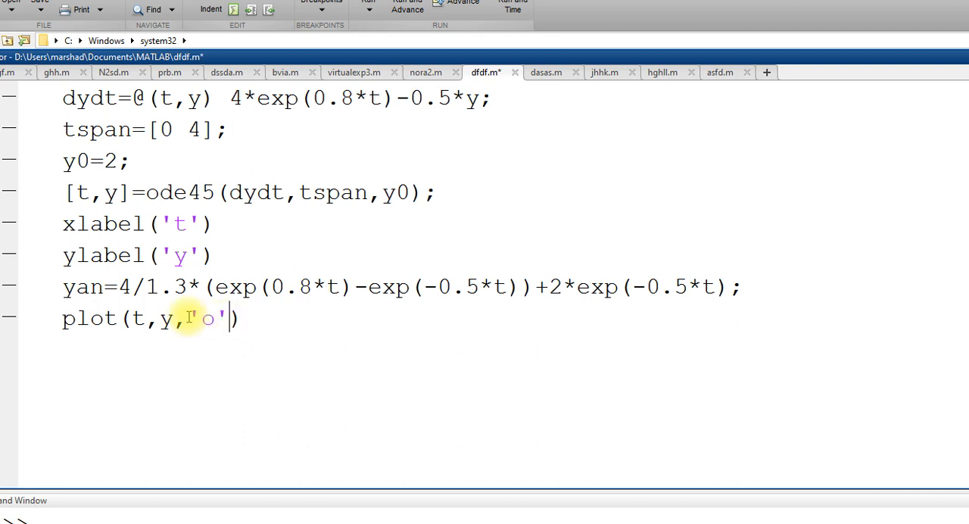
pyautogui.write(',t,yan,')
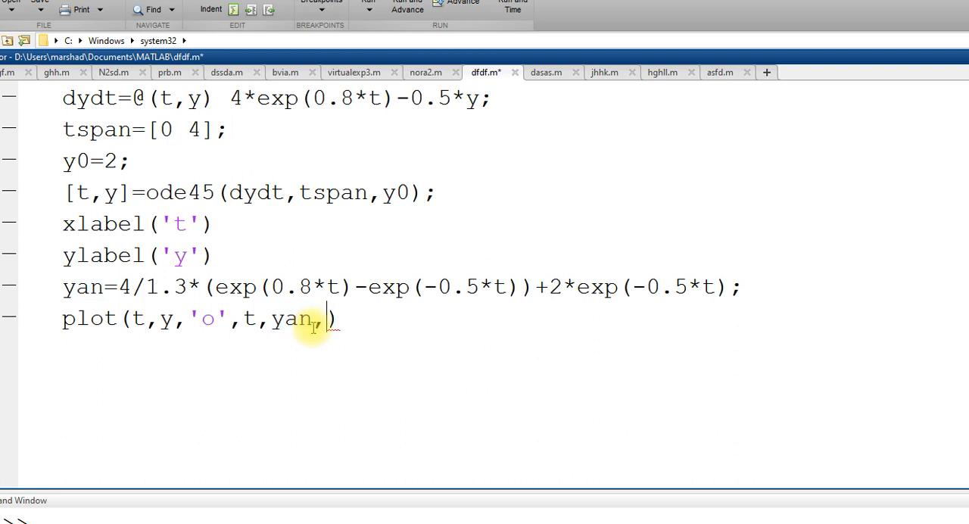
pyautogui.write("'")
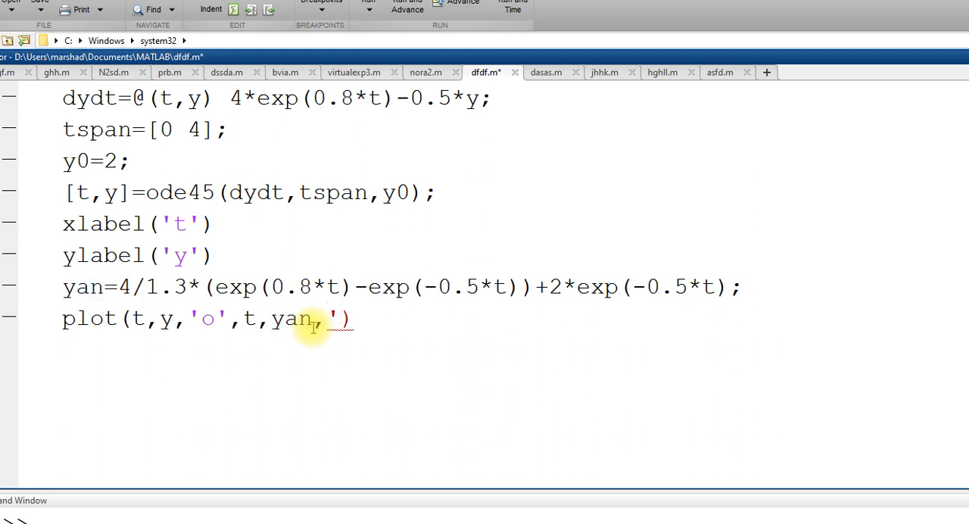
pyautogui.write('s')
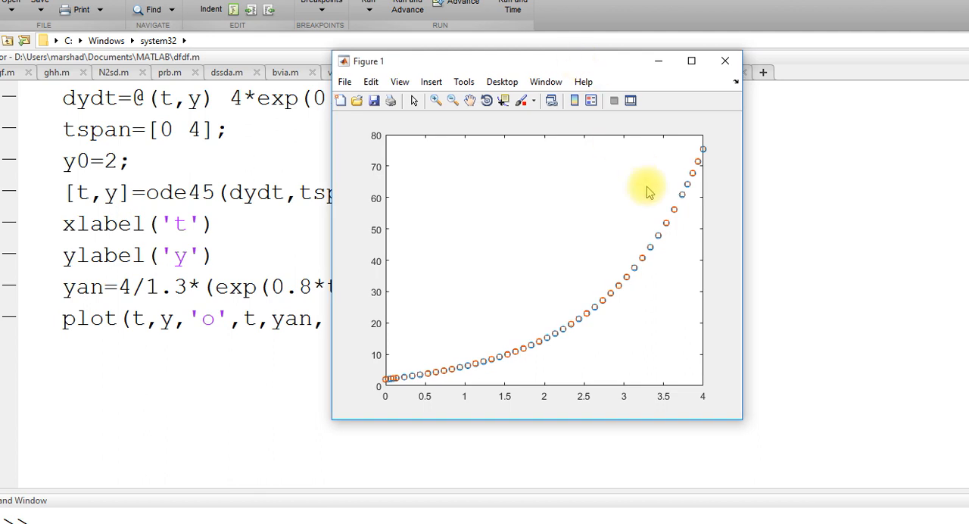
pyautogui.moveTo(648, 258)
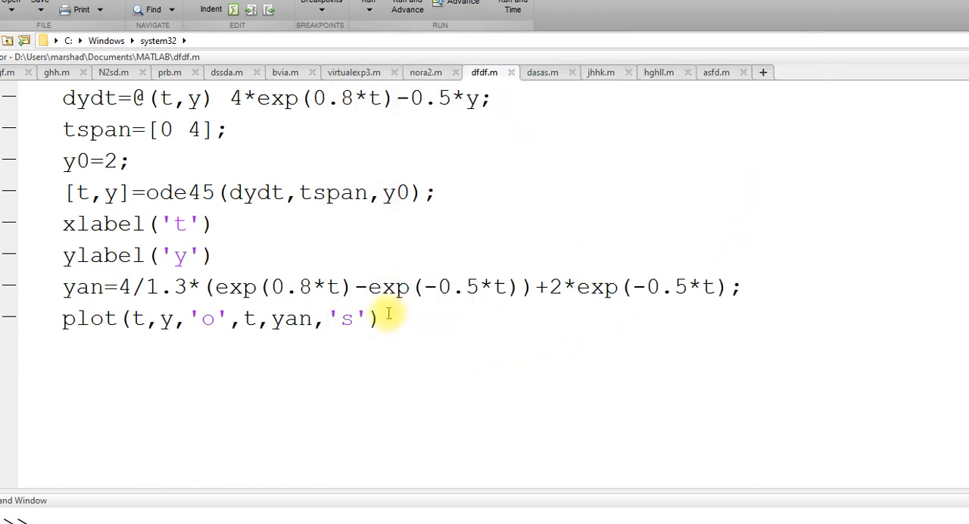
# - Add the line legend('ode45','analytical') to the script
pyautogui.write('le')
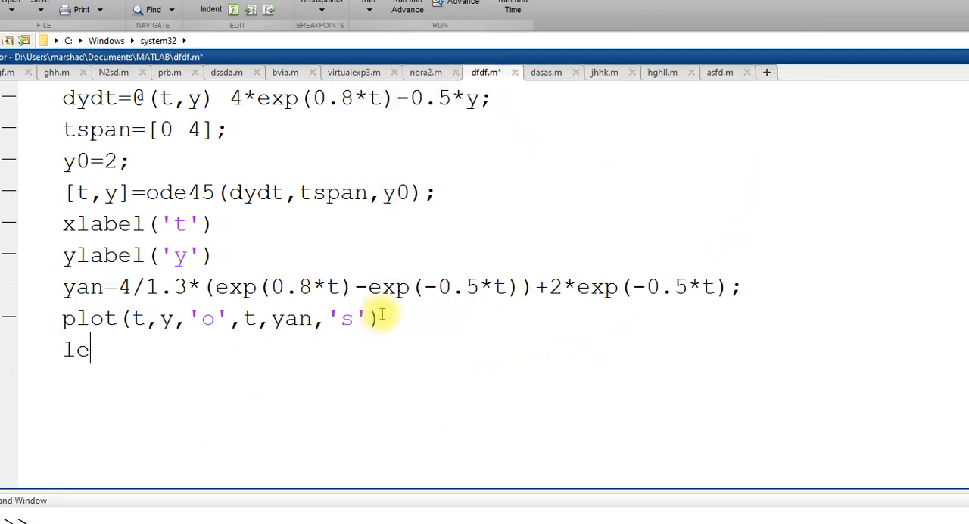
pyautogui.write('gend')
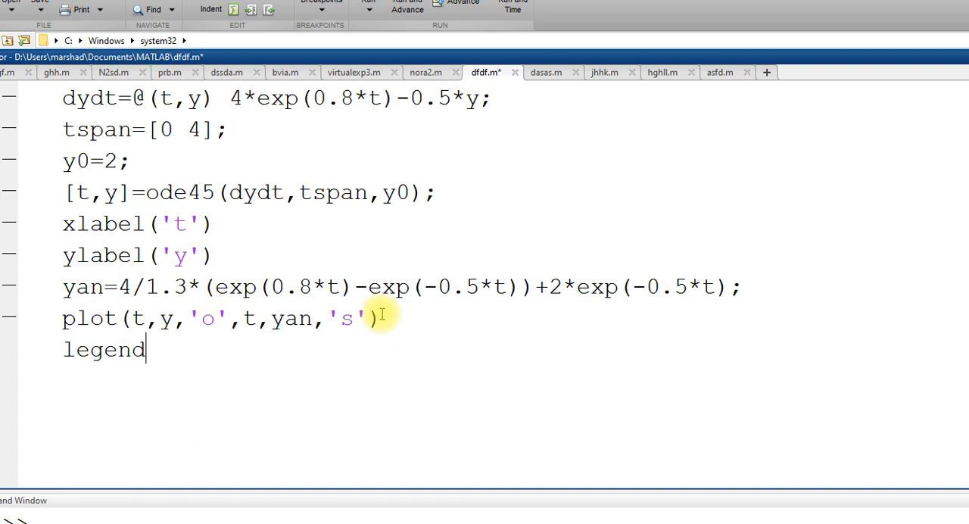
pyautogui.write('(')
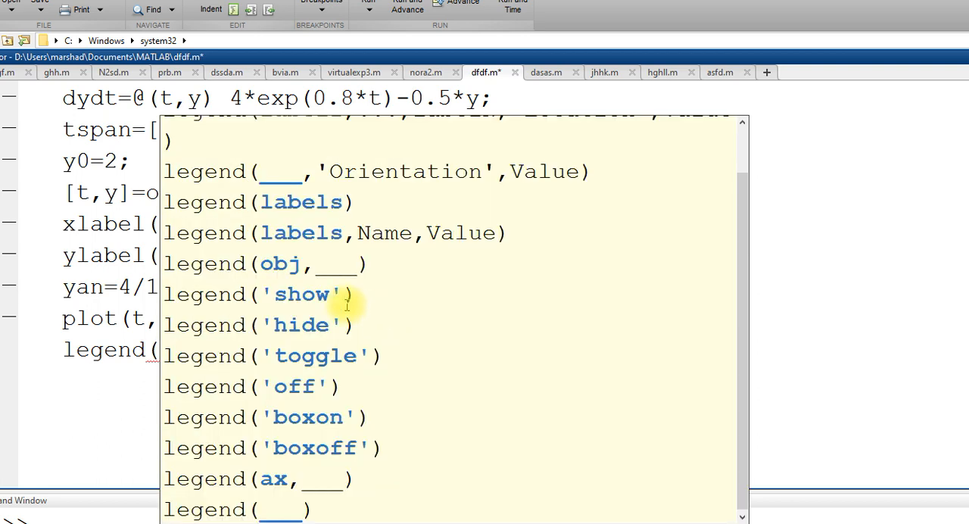
pyautogui.write("'")
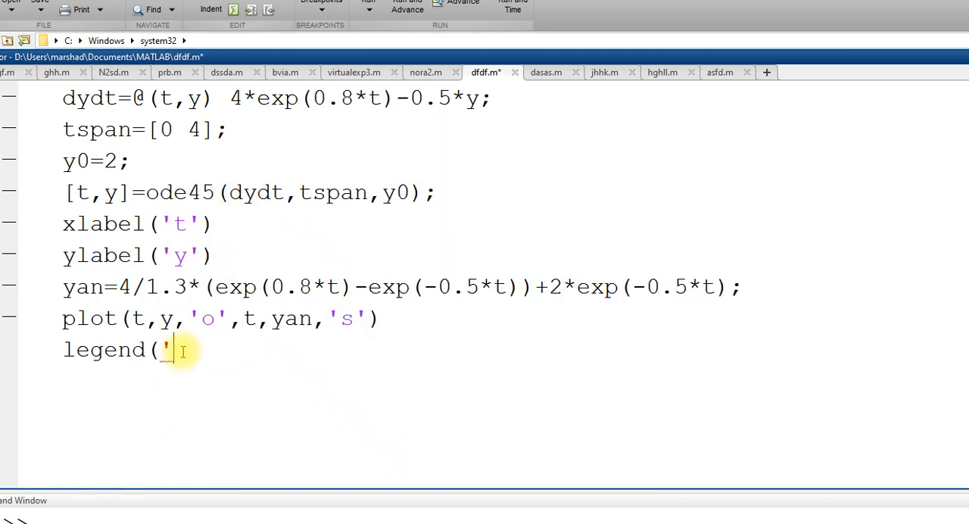
pyautogui.write('o')
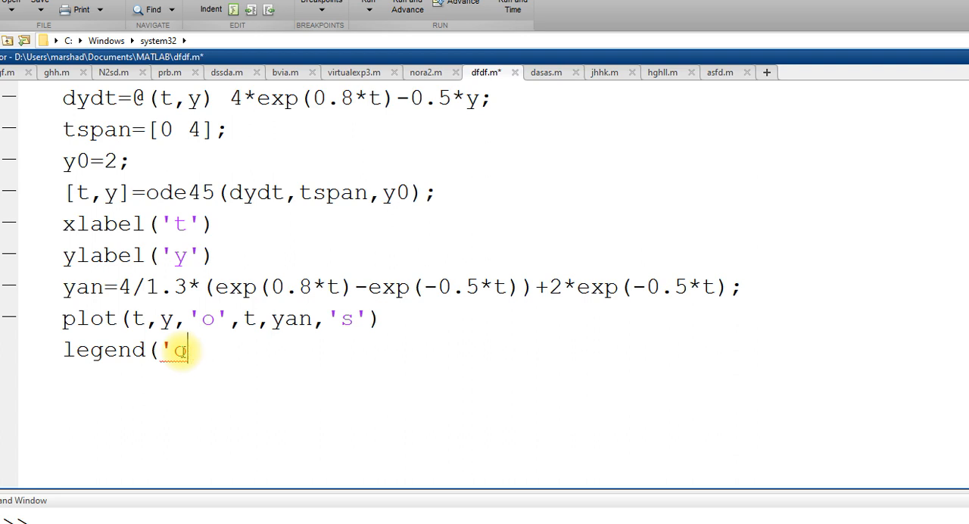
pyautogui.write('de45')
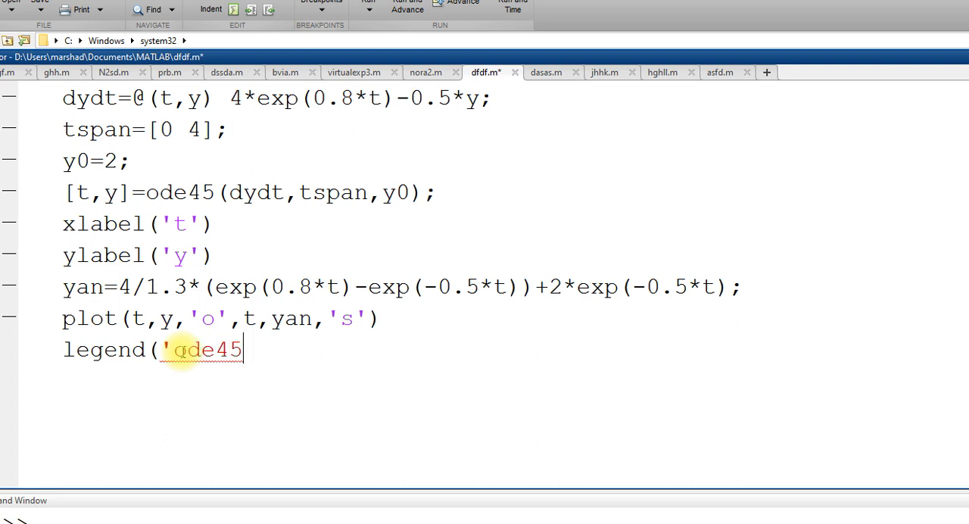
pyautogui.write("',")
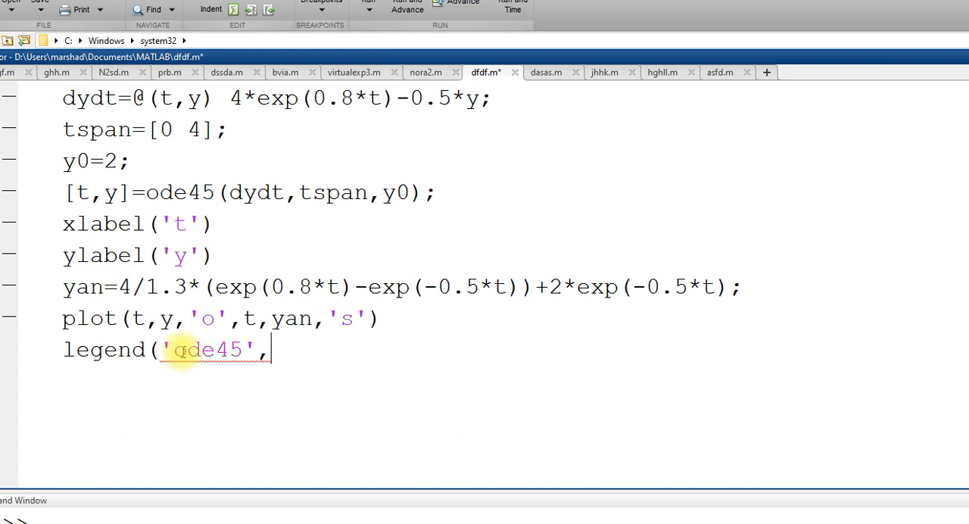
pyautogui.write("'an")
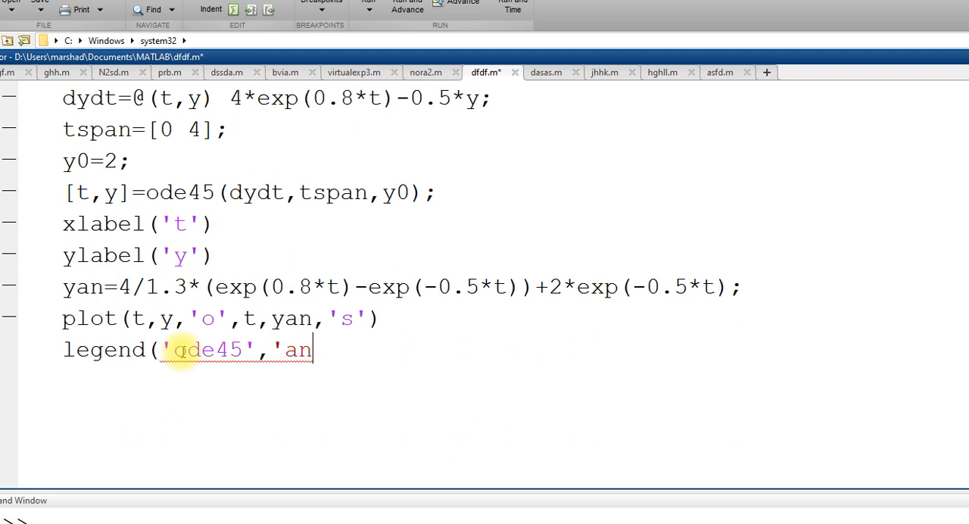
pyautogui.write('alyt')
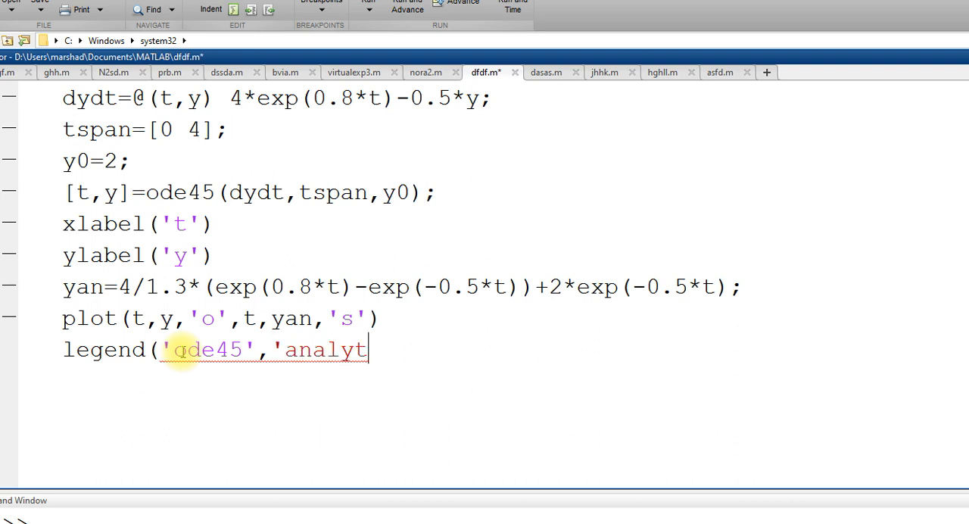
pyautogui.write("ical')")
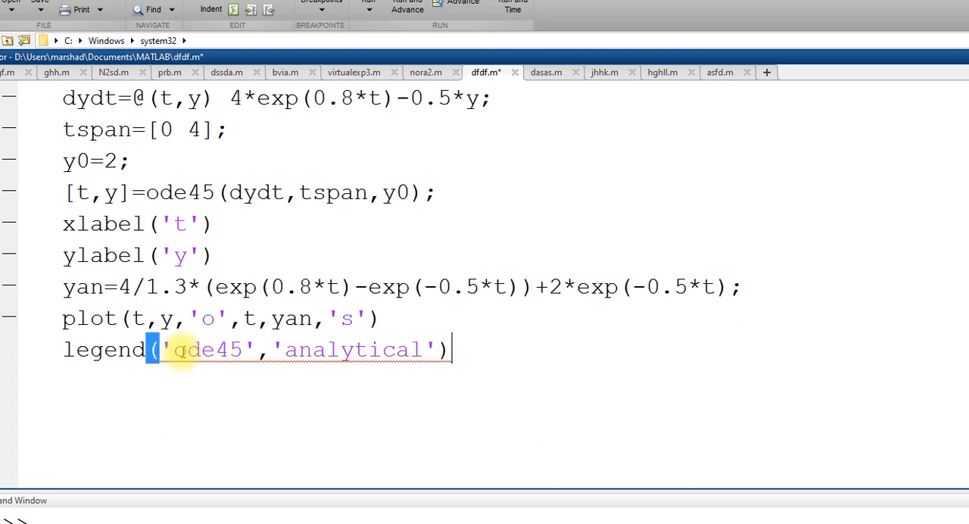
# - Rerun the script and drag the legend toward the middle of Figure 1
pyautogui.press('enter')
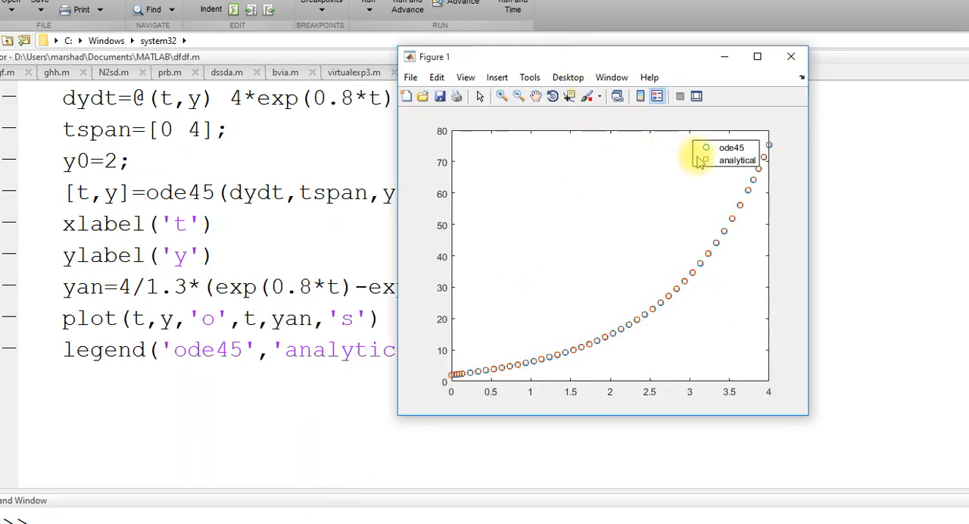
pyautogui.moveTo(727, 155); pyautogui.dragTo(606, 194)
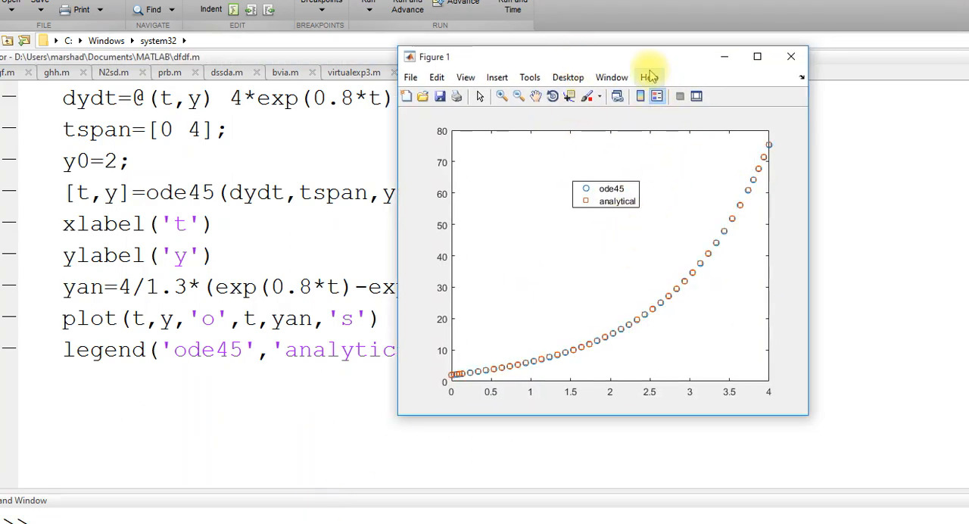